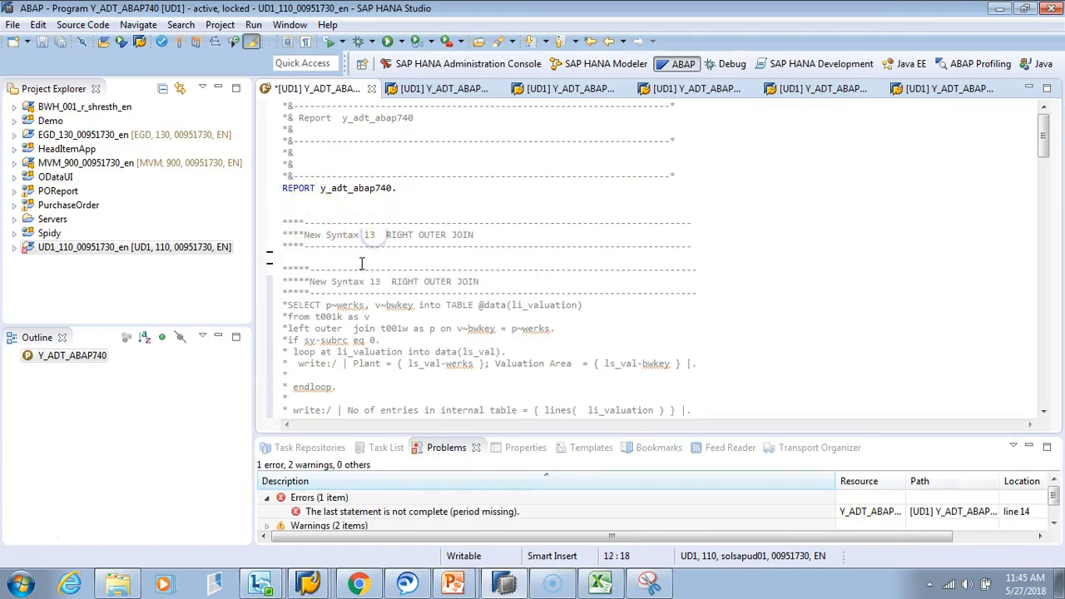
Renumber the banner comment to 14 and select its RIGHT OUTER JOIN wording for replacement with BOOLC
{"action": "type", "text": "4"}
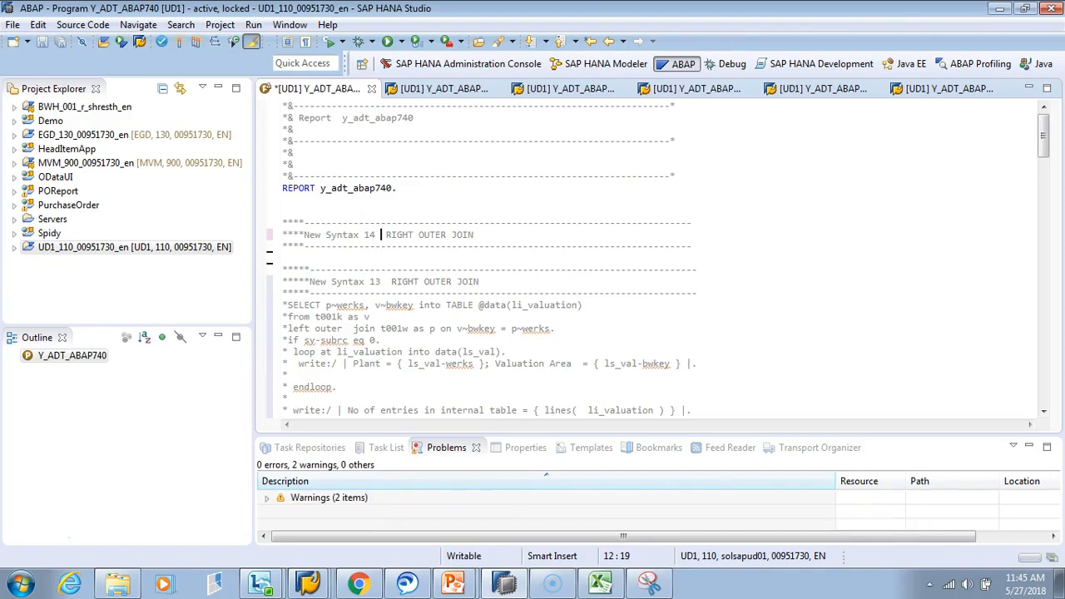
{"action": "double_click", "coordinate": [428, 234]}
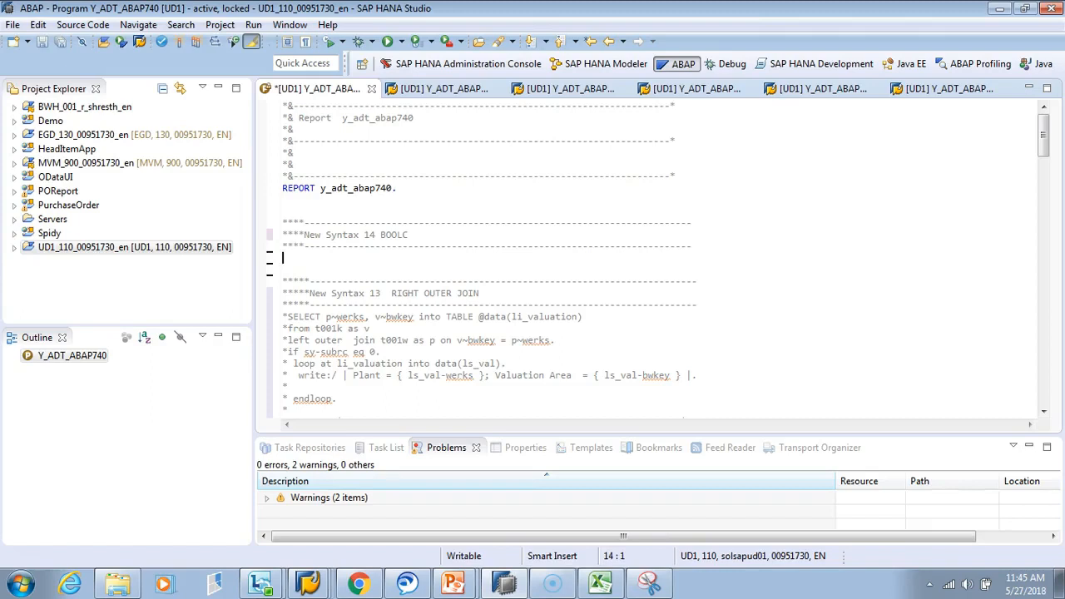
Start the SELECT with PO~EBELN, PO~EBELP, PO~MATNR, PO~WERKS and PO~BRTWR
{"action": "type", "text": "SELECT"}
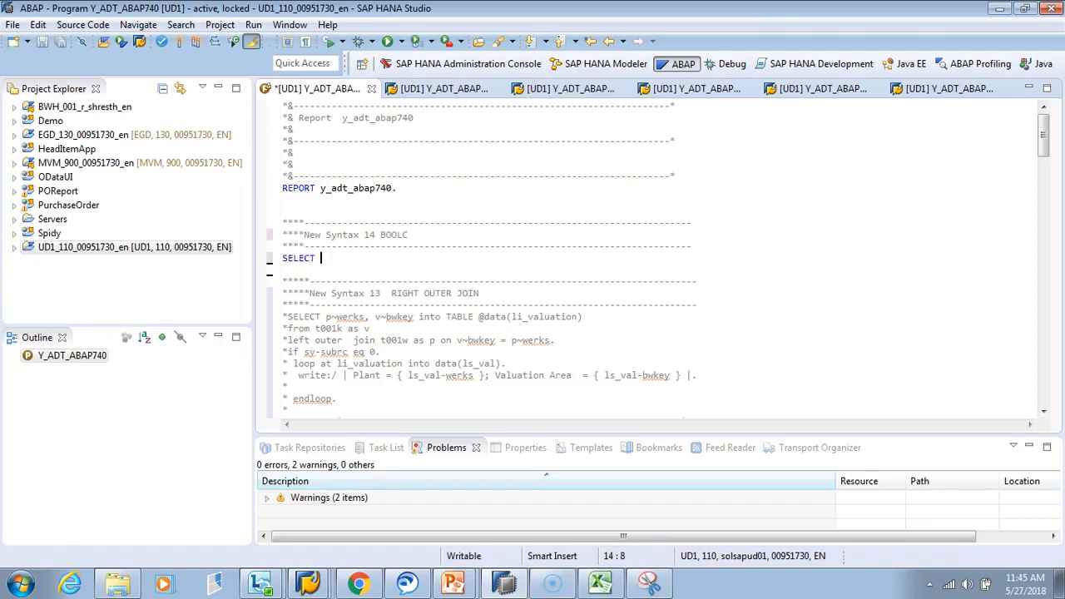
{"action": "type", "text": "PO"}
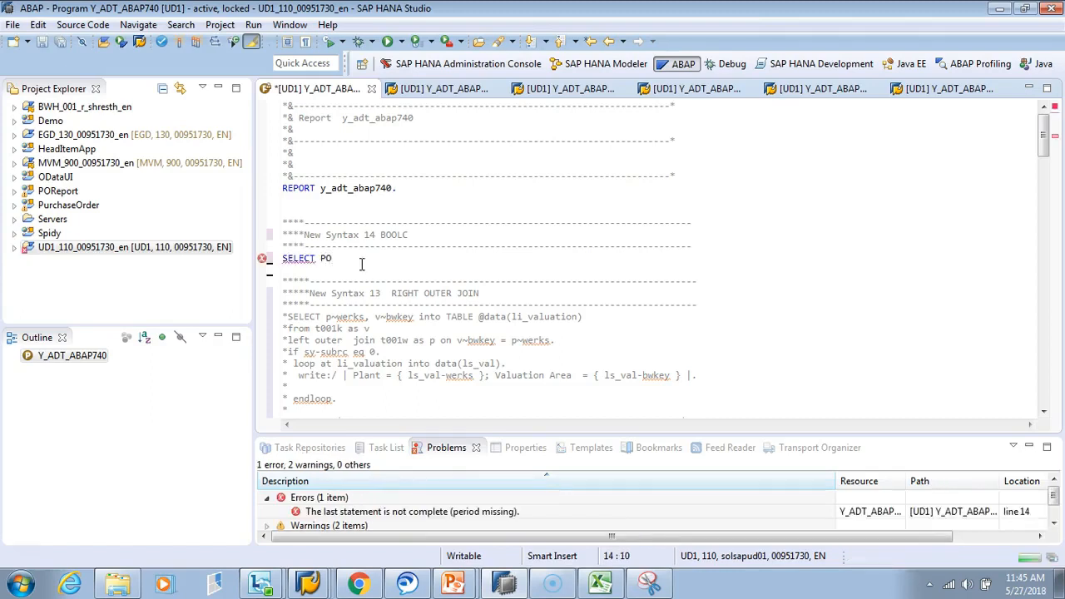
{"action": "type", "text": "~EBELN, PO~EBELP,"}
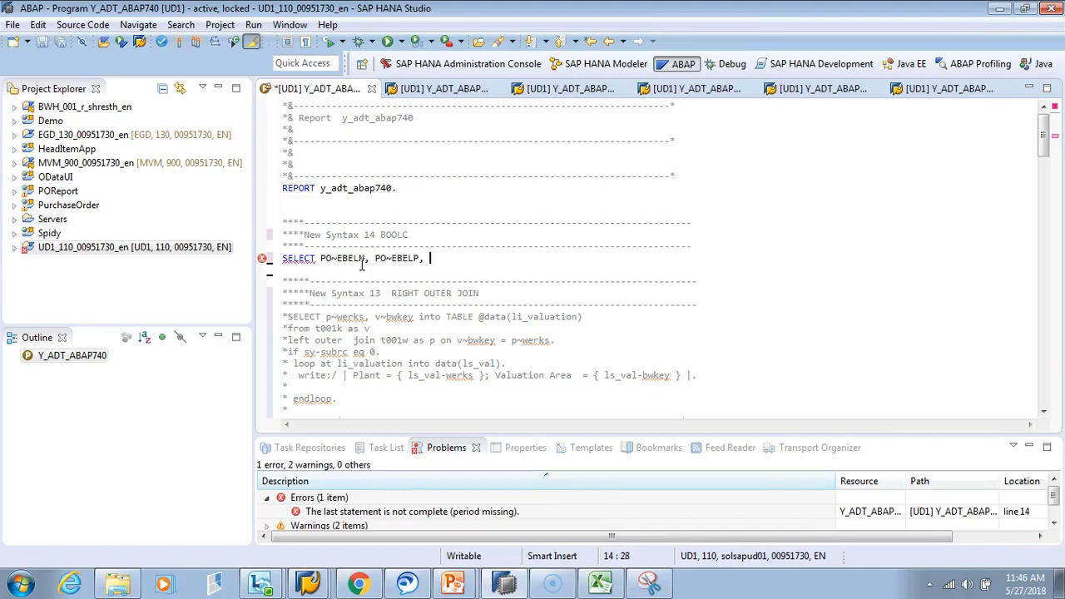
{"action": "type", "text": "PO~"}
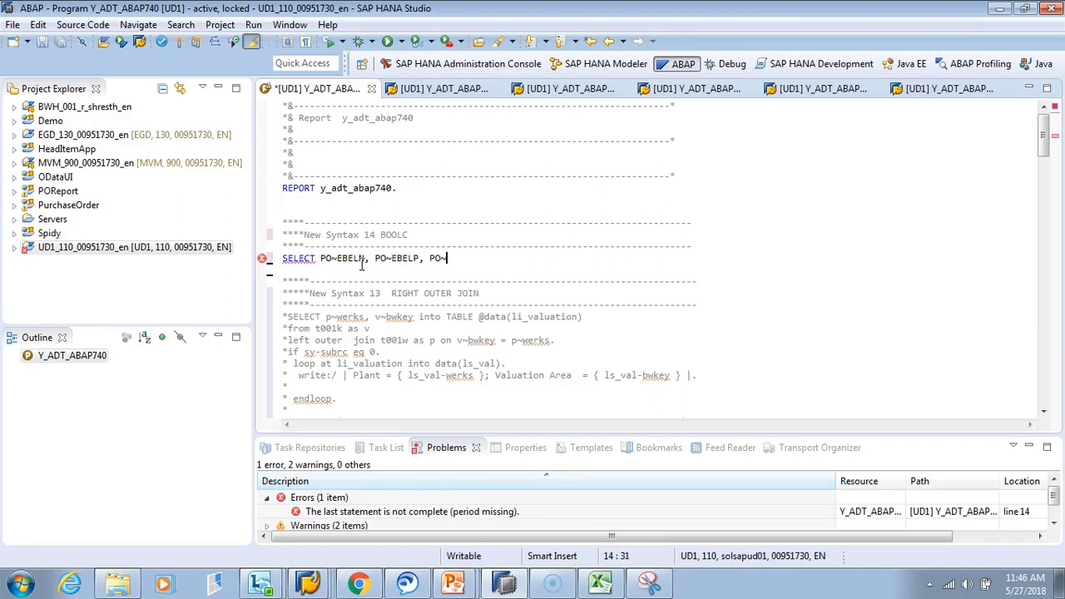
{"action": "type", "text": "MATNR"}
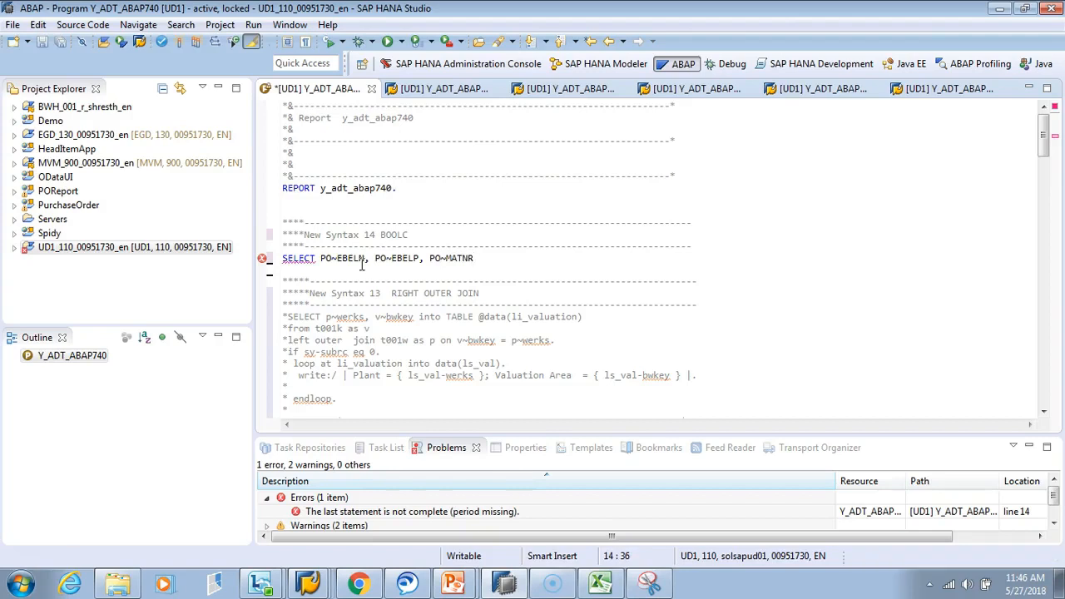
{"action": "type", "text": ", PO~WERKS"}
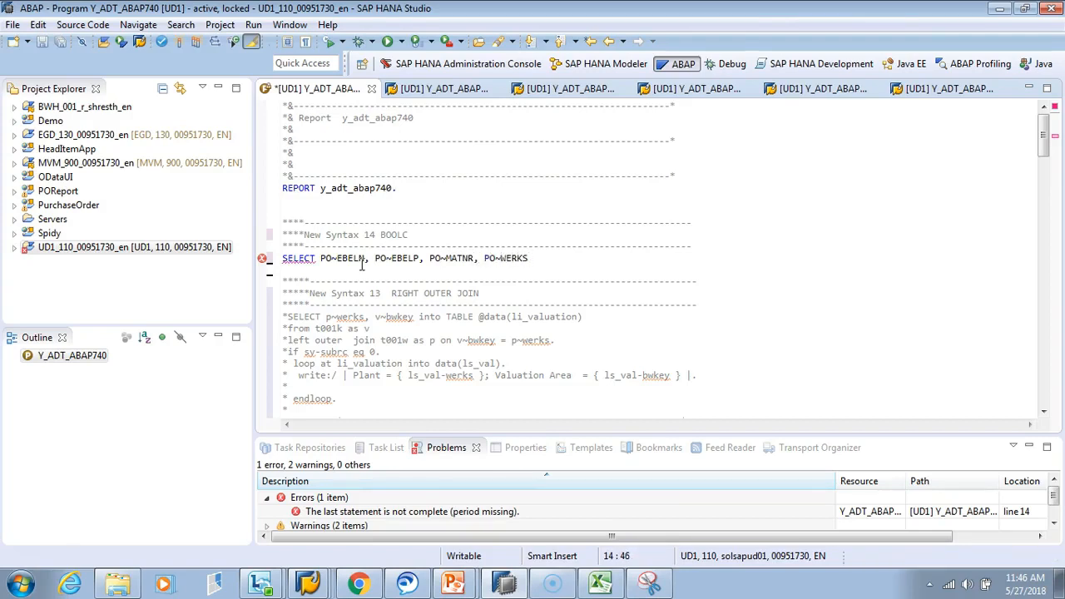
{"action": "type", "text": ", PO~"}
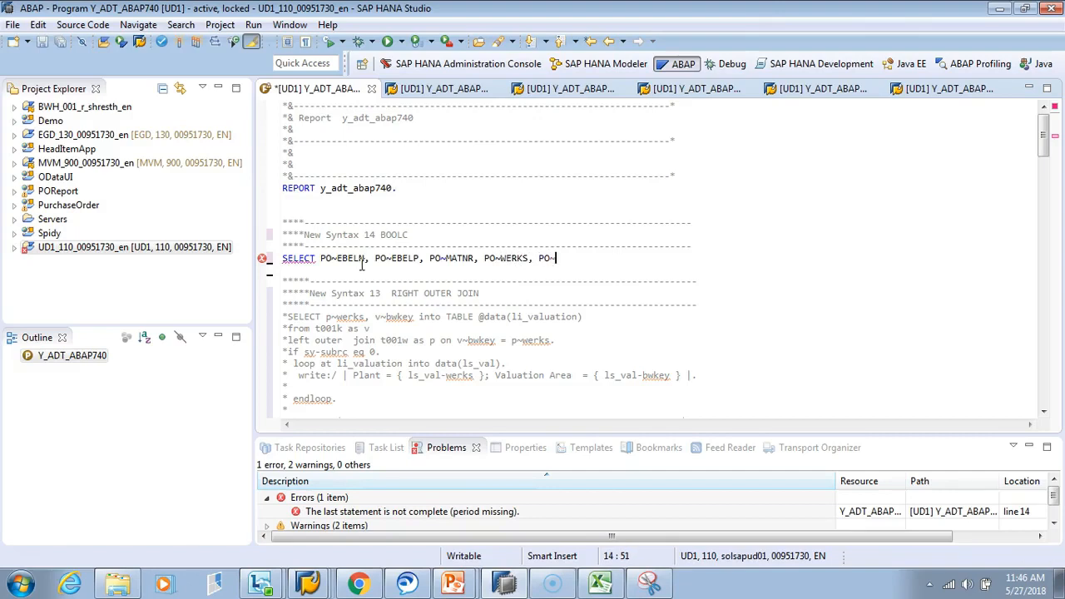
{"action": "type", "text": "BRTM"}
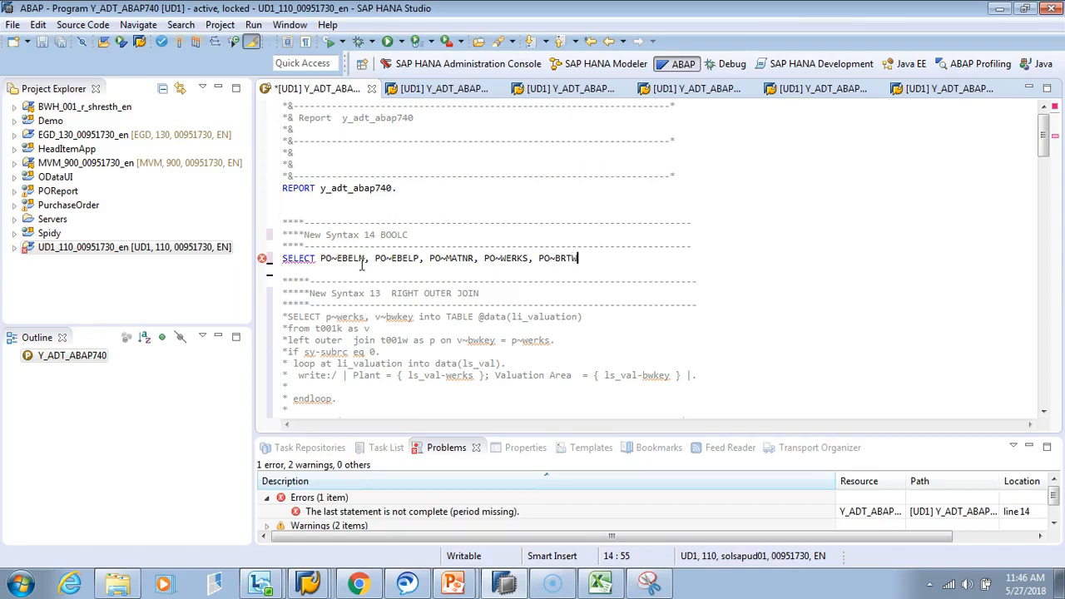
{"action": "type", "text": "R,"}
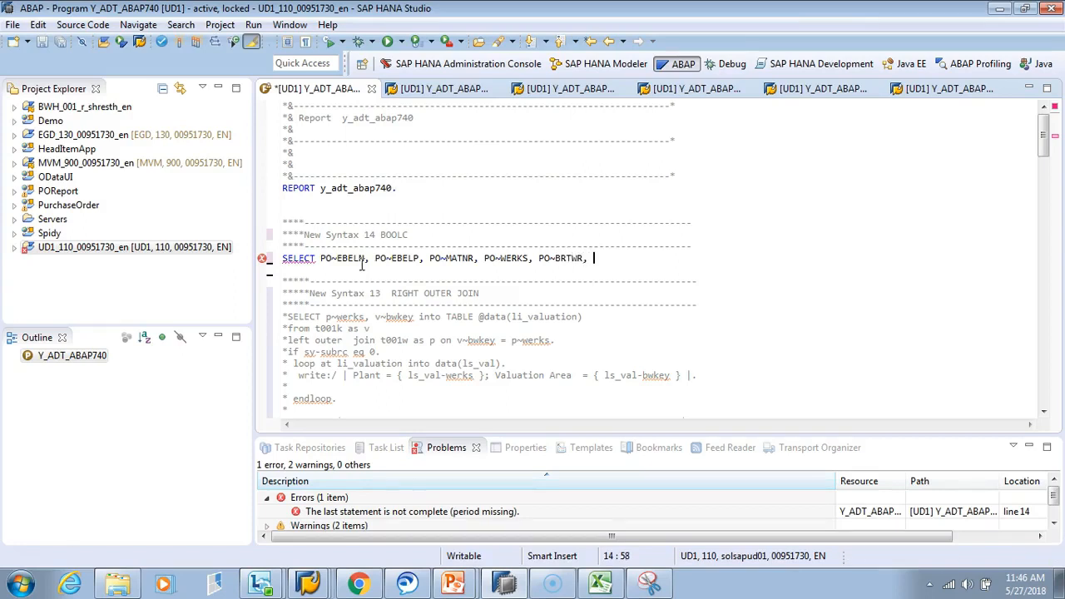
Add plant~werks, plant~land1 and plant~regio to the field list
{"action": "type", "text": "plant~w"}
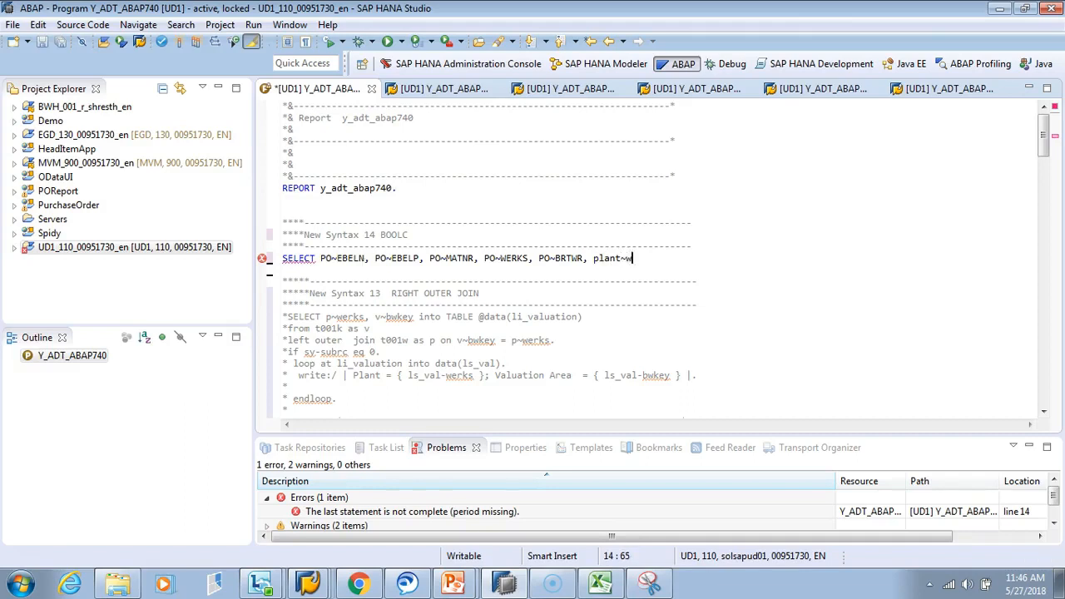
{"action": "type", "text": "erks"}
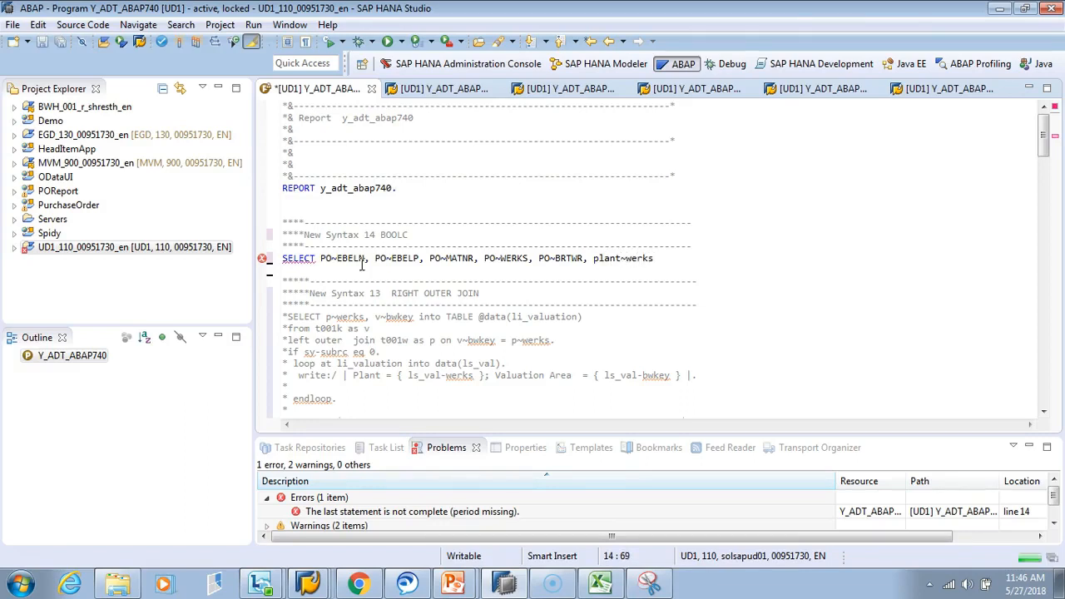
{"action": "type", "text": ", plant"}
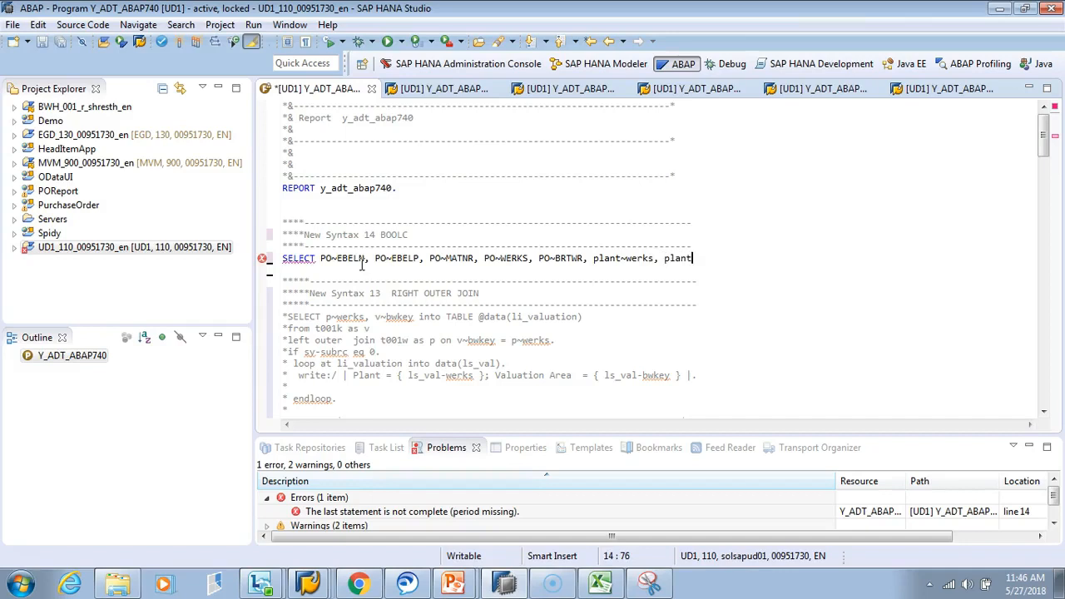
{"action": "type", "text": "~"}
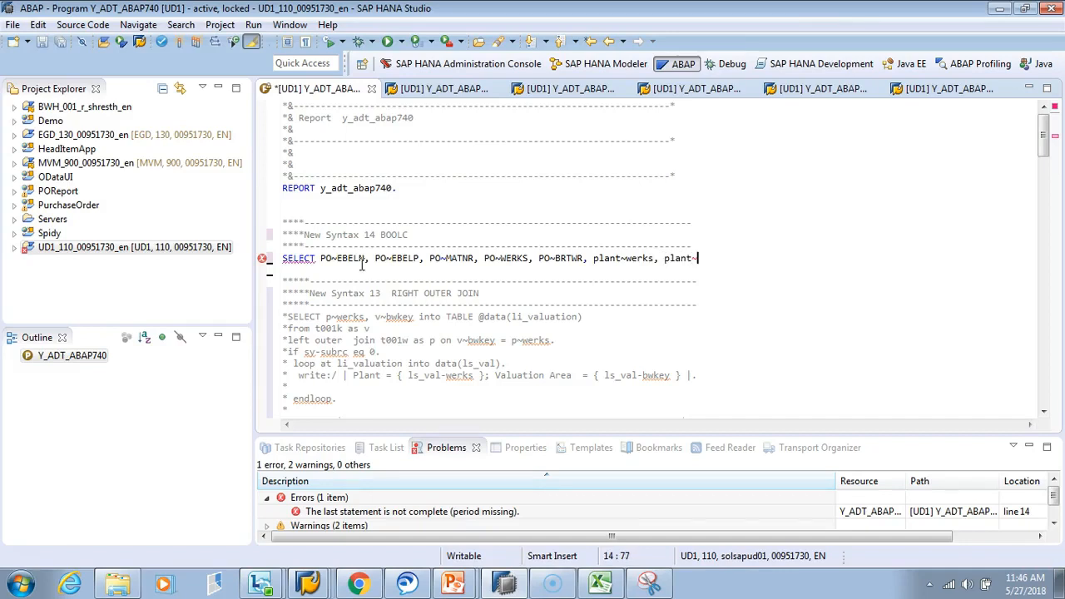
{"action": "type", "text": "land1, plant"}
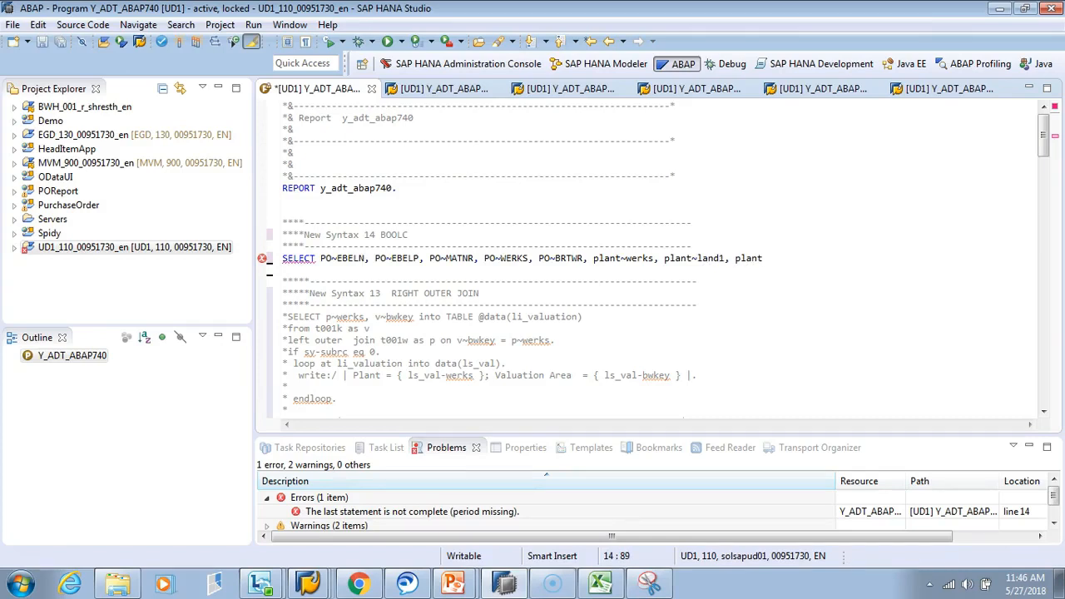
{"action": "type", "text": "regio"}
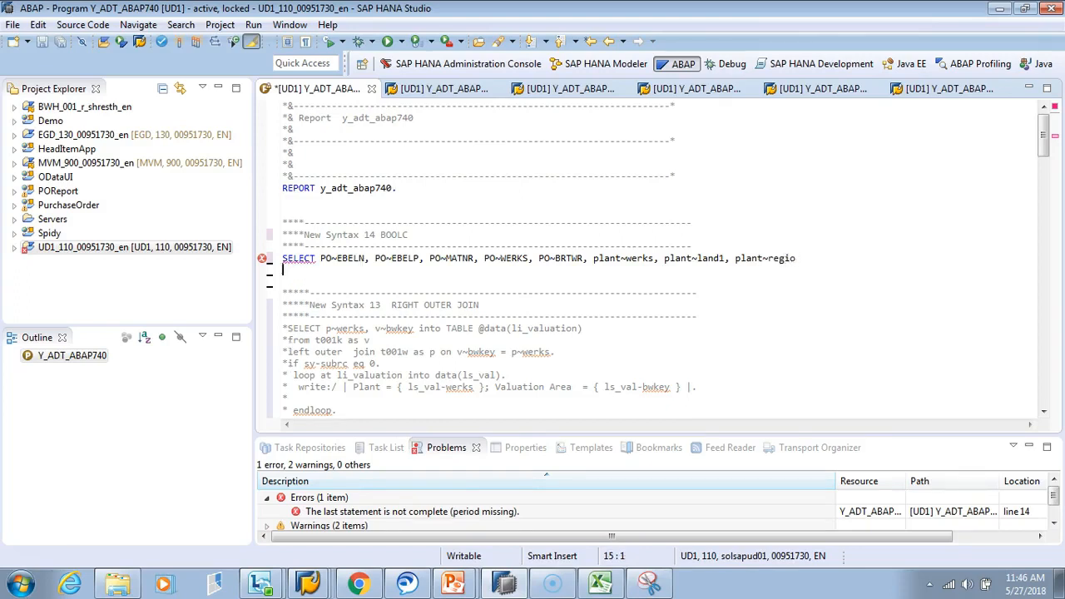
{"action": "type", "text": "into table"}
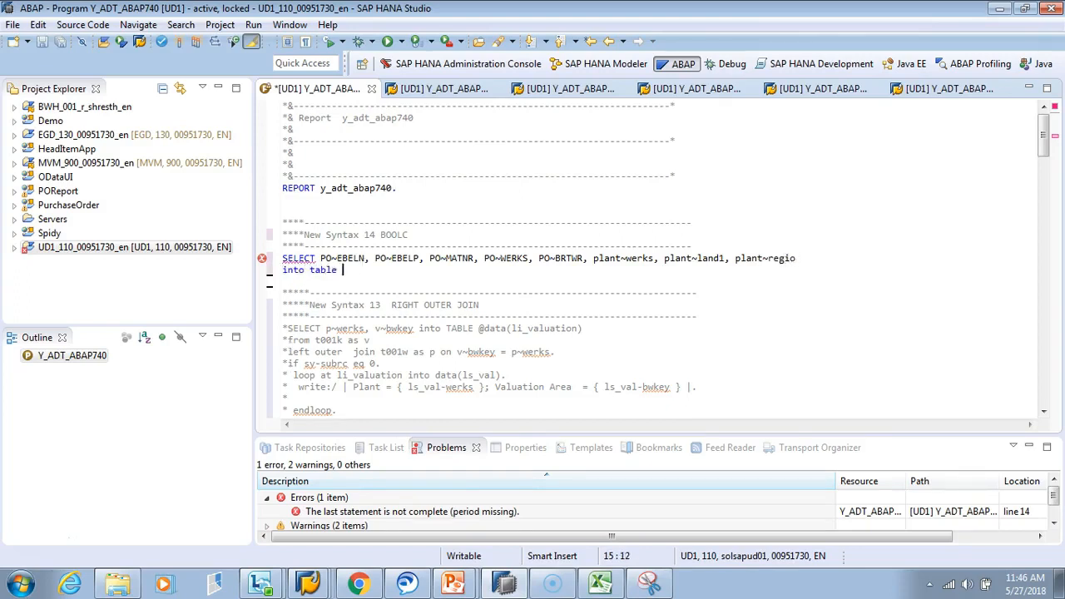
{"action": "type", "text": "@"}
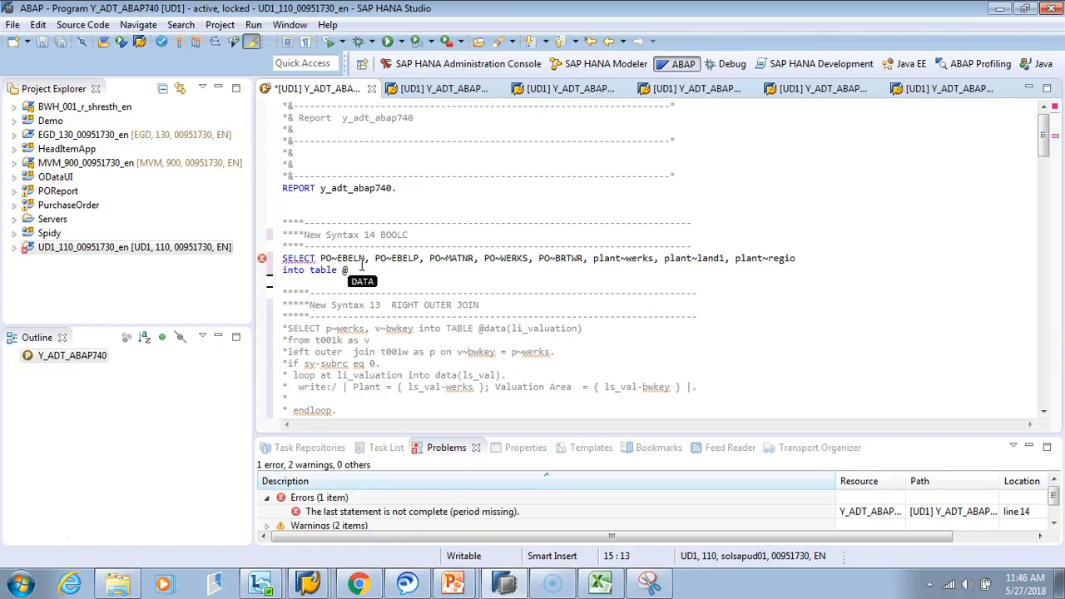
{"action": "type", "text": "data"}
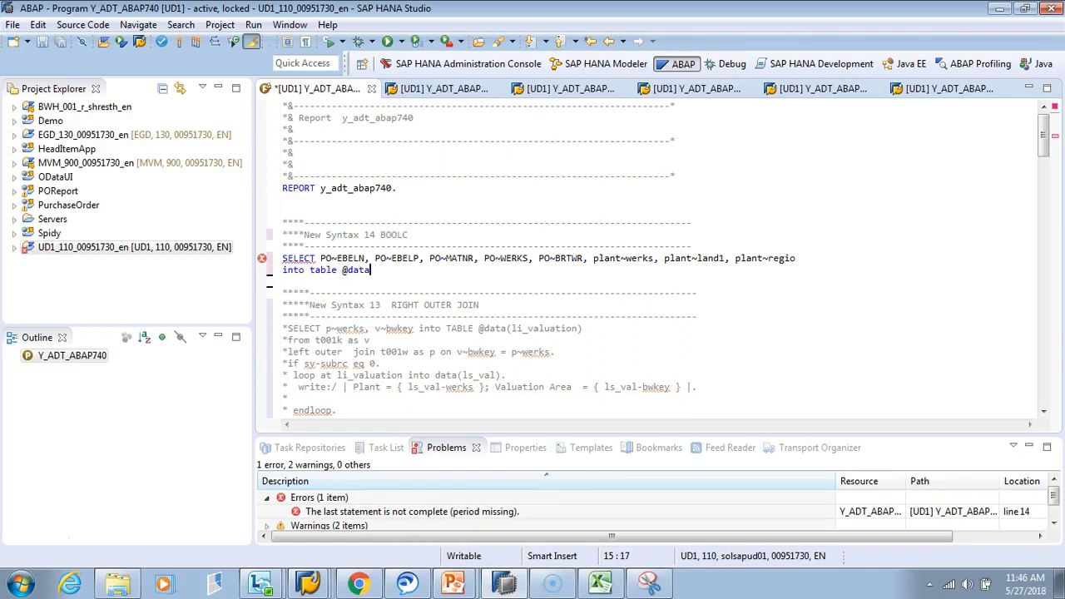
{"action": "type", "text": "()"}
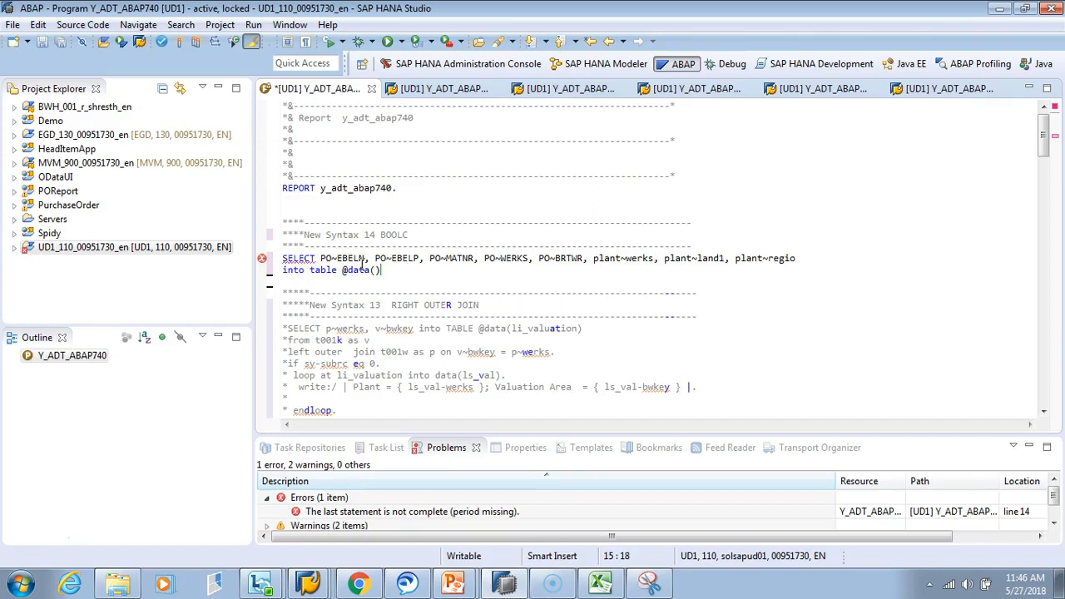
{"action": "type", "text": "li_po"}
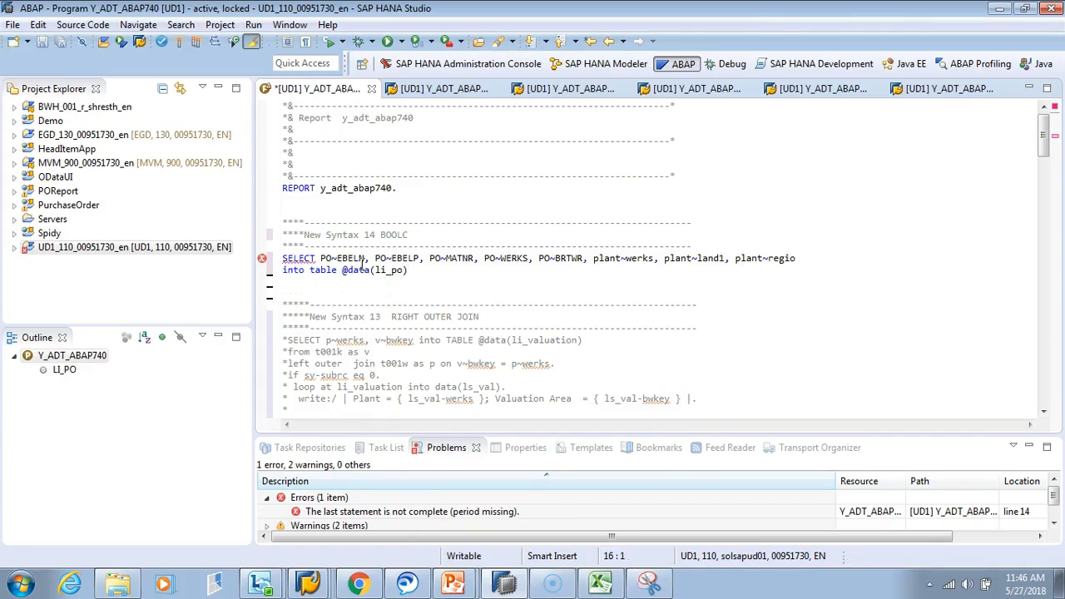
{"action": "type", "text": "inner jo"}
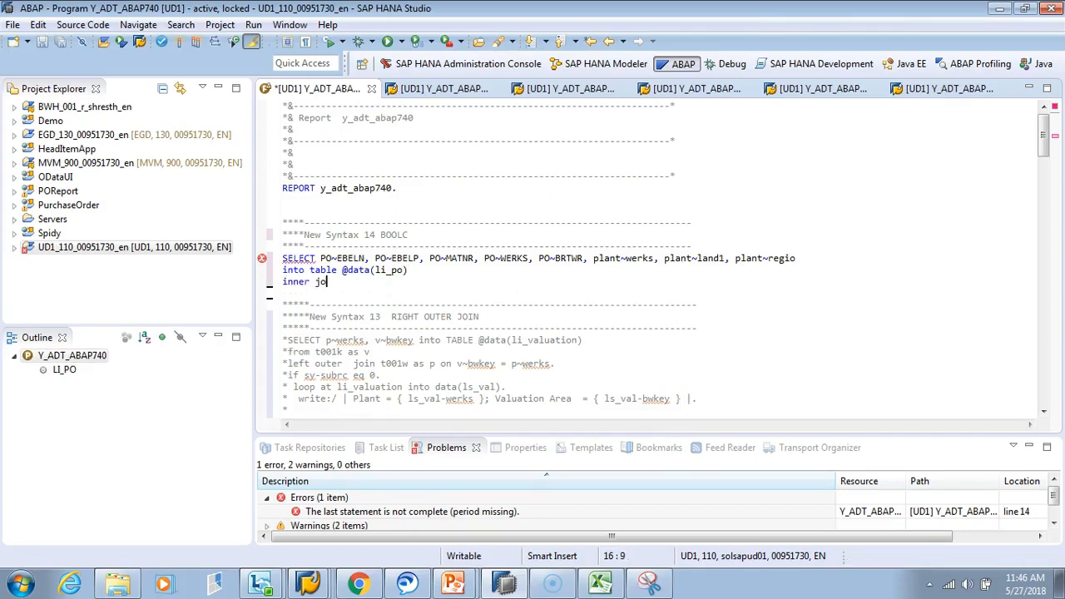
{"action": "type", "text": "in t00"}
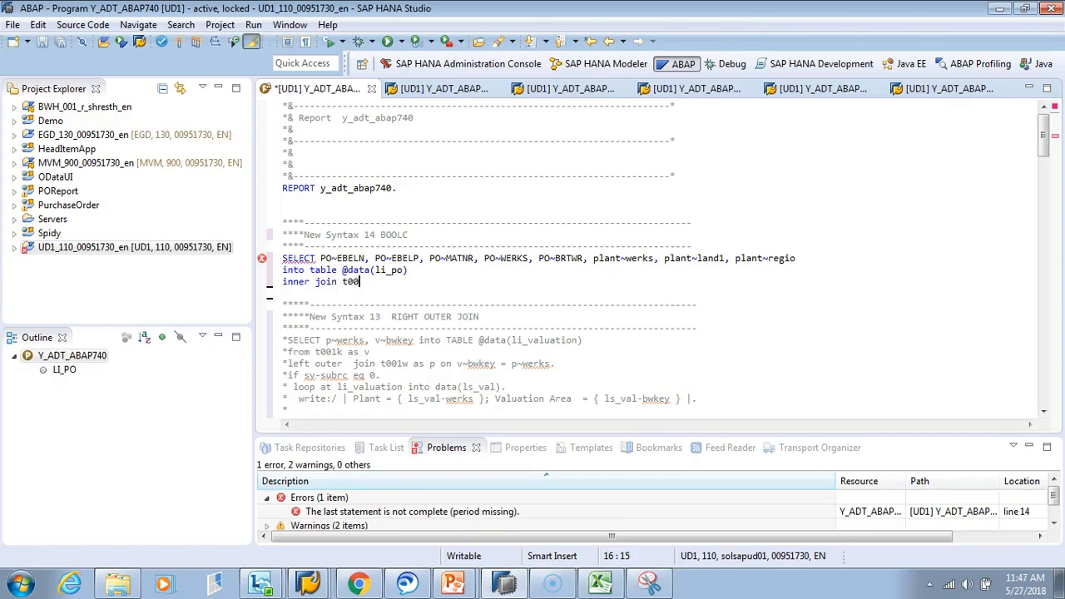
{"action": "type", "text": "1w as plant"}
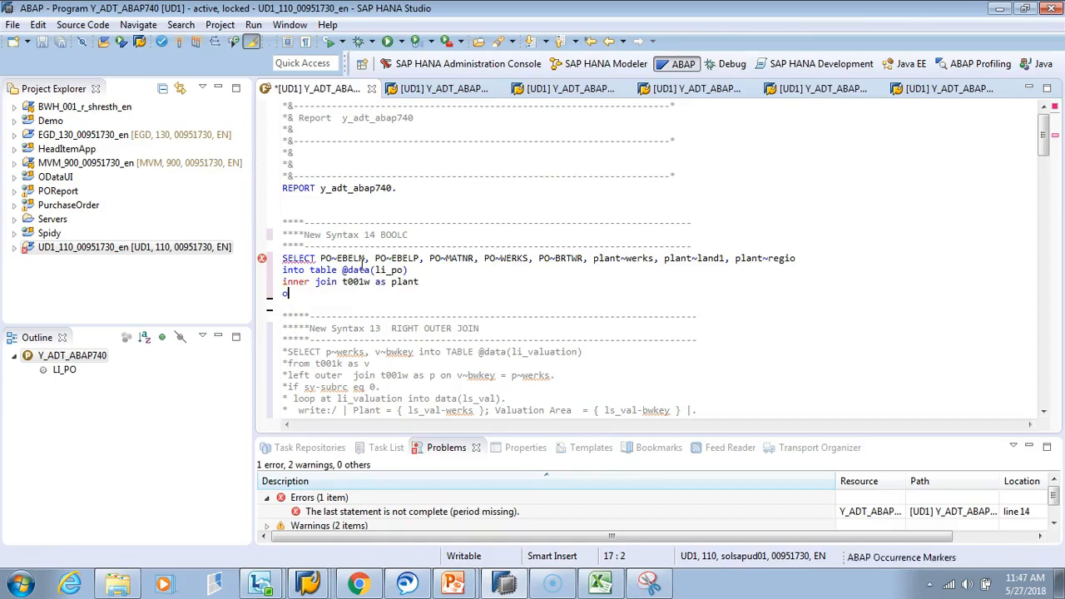
Add FROM ekpo with the ON condition po~werks = plant~werks, ending the statement
{"action": "key", "text": "Return"}
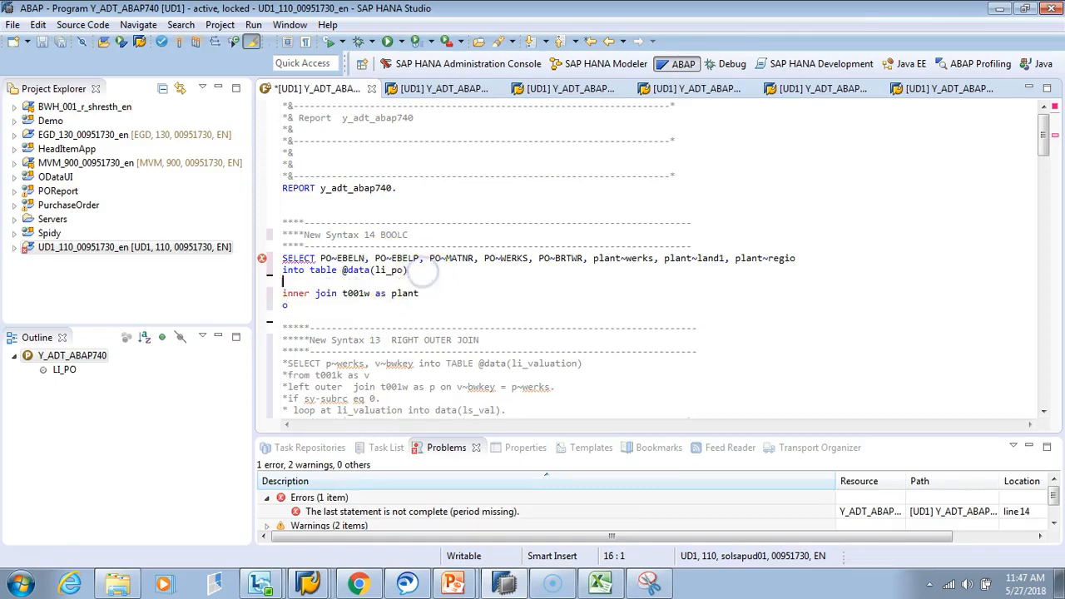
{"action": "type", "text": "from ek"}
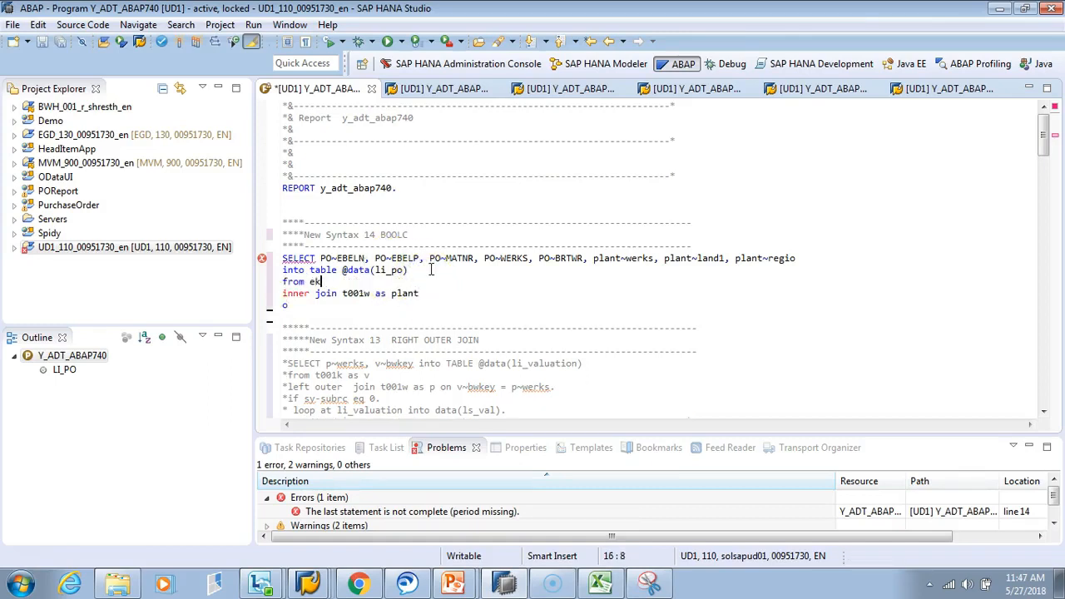
{"action": "type", "text": "po"}
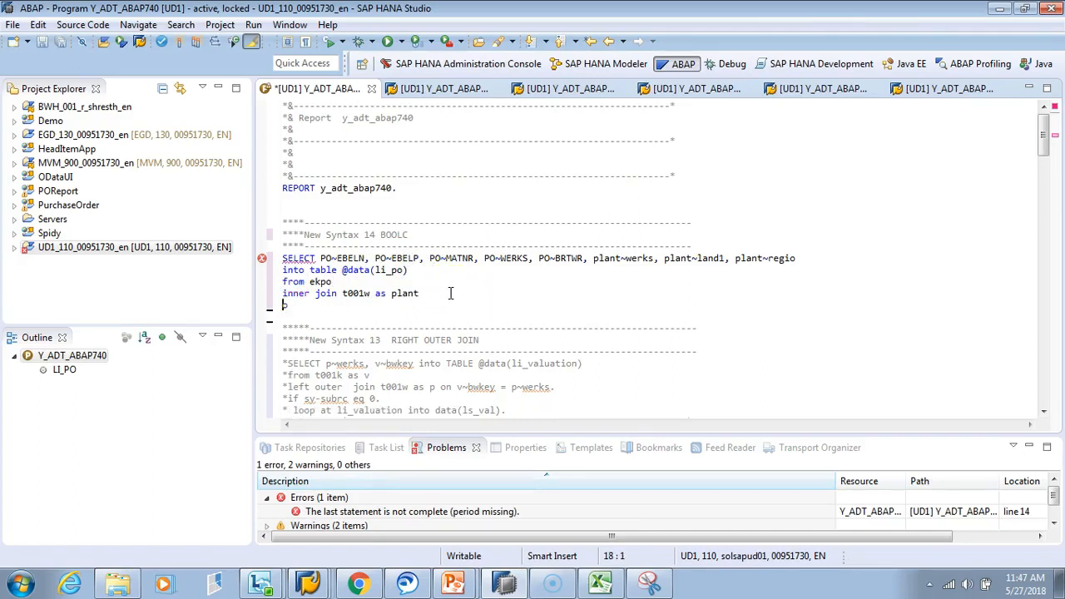
{"action": "type", "text": "on"}
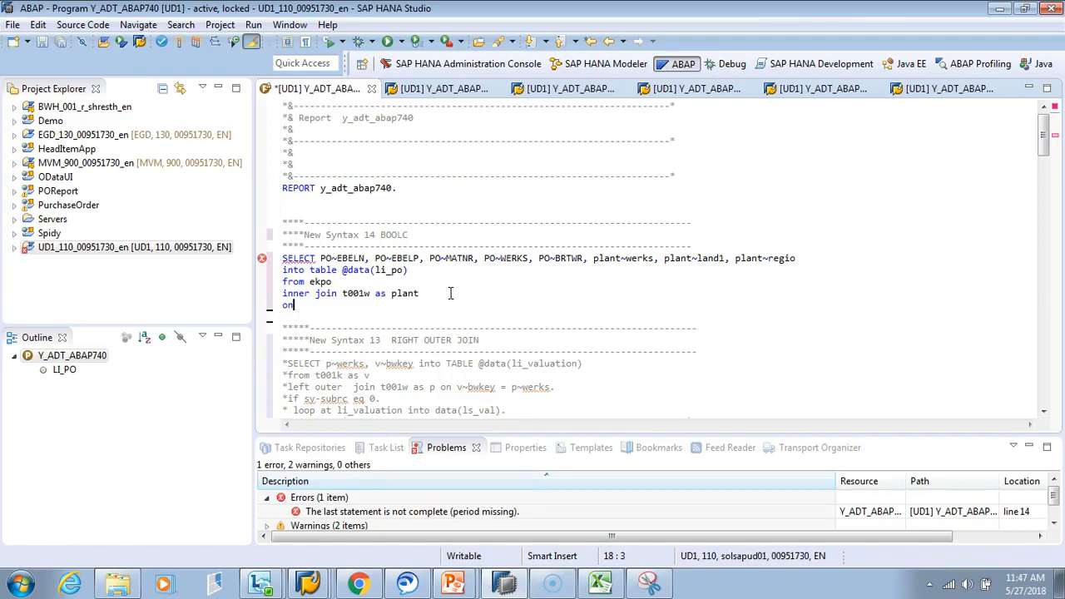
{"action": "type", "text": "po~werks"}
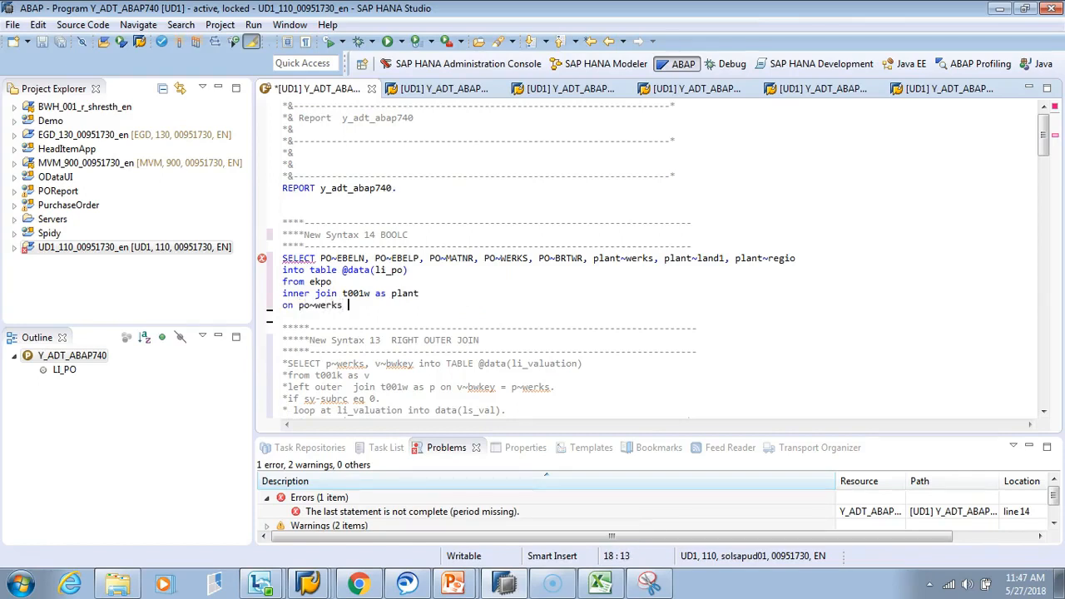
{"action": "type", "text": "= plant"}
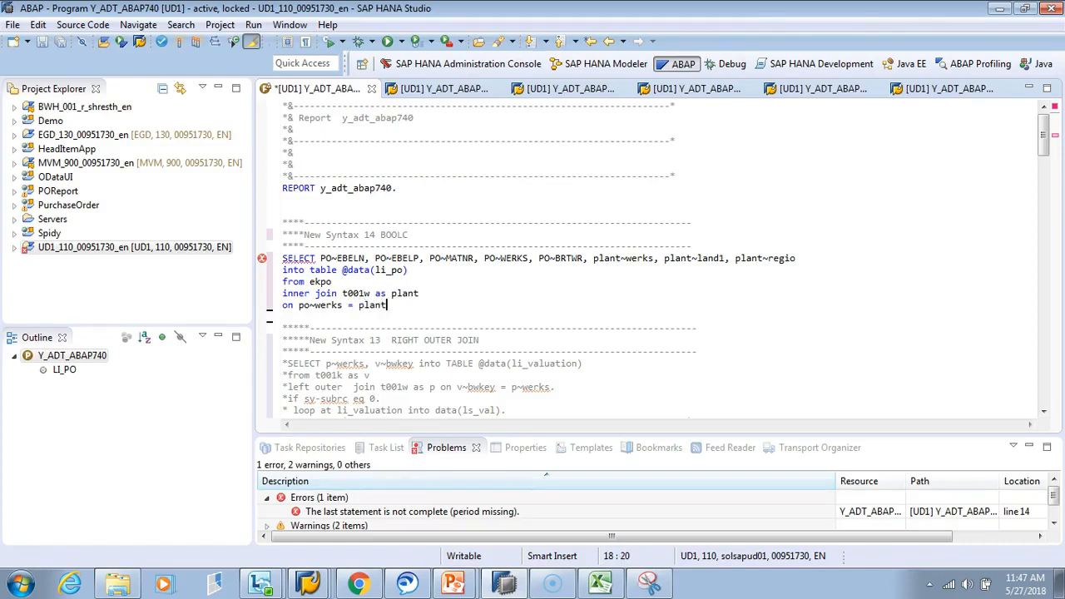
{"action": "type", "text": "werks"}
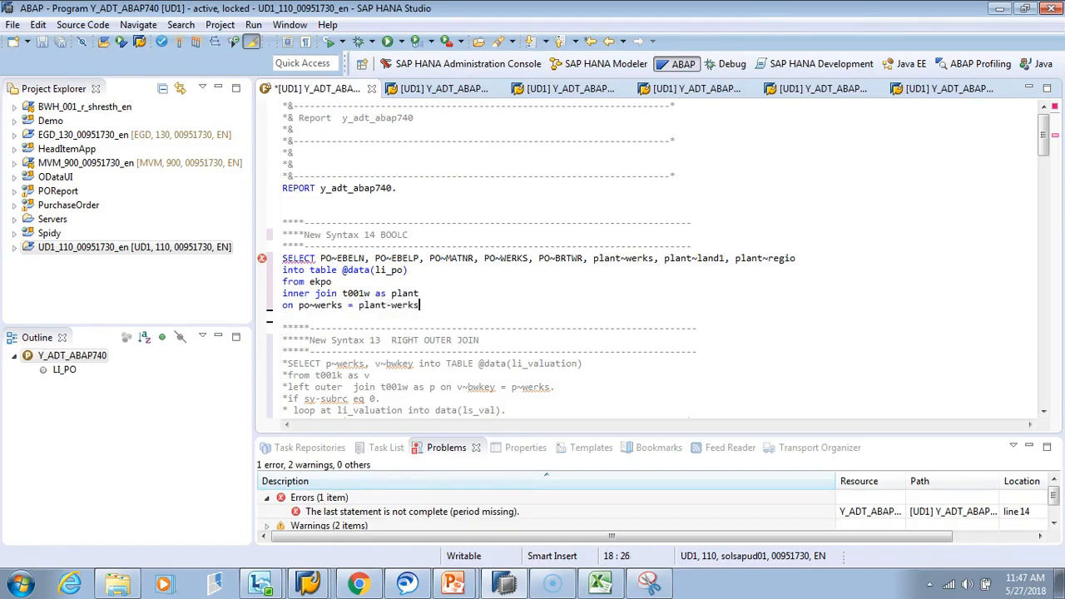
{"action": "type", "text": "."}
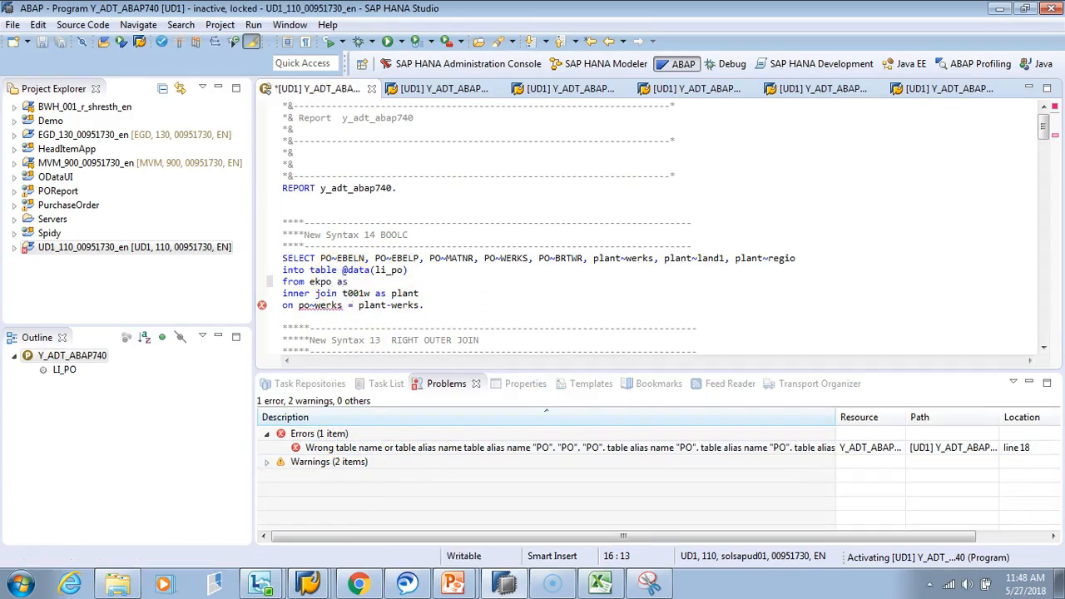
Alias ekpo as po and review the remaining errors in the Problems view
{"action": "type", "text": "po"}
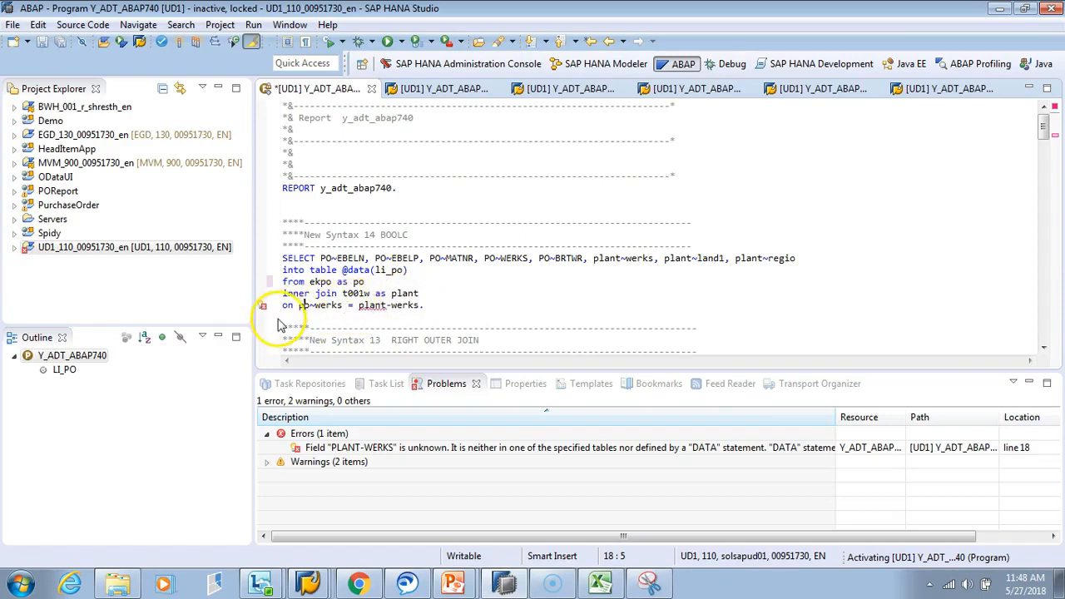
{"action": "mouse_move", "coordinate": [447, 339]}
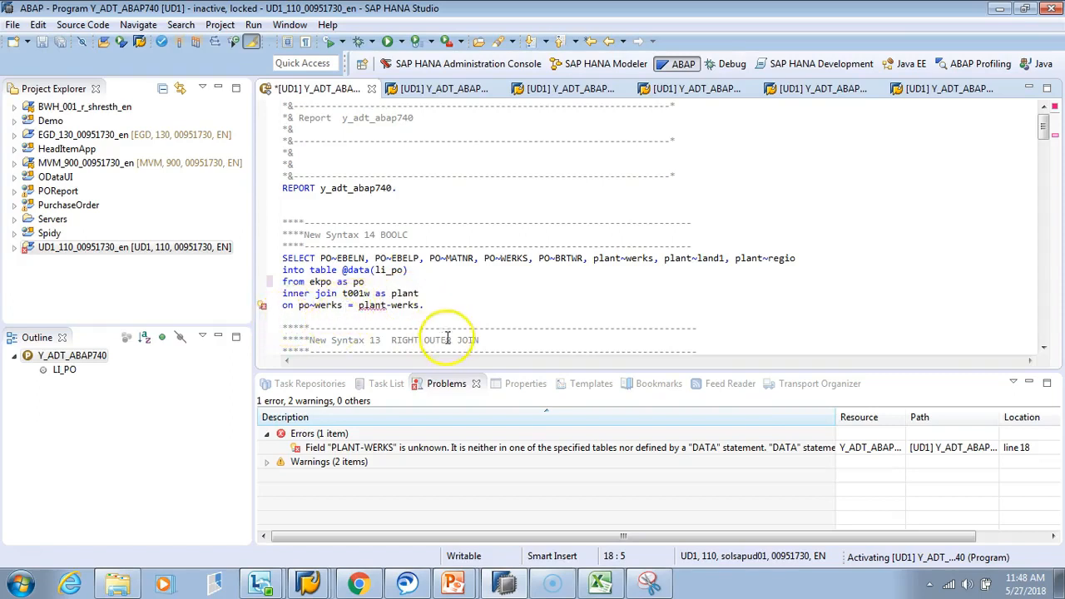
{"action": "left_click", "coordinate": [393, 305]}
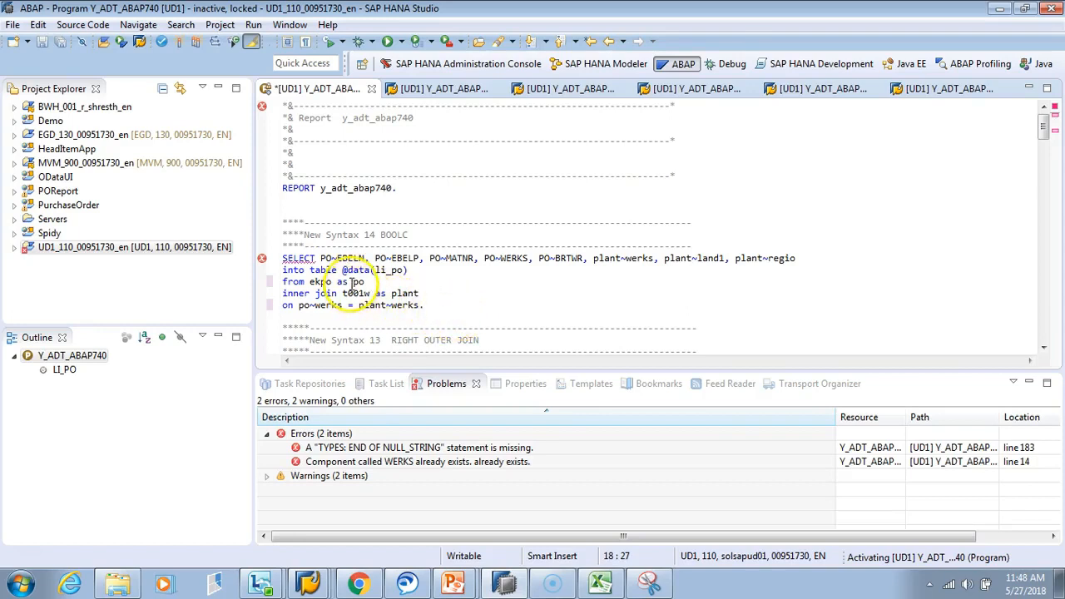
{"action": "mouse_move", "coordinate": [262, 259]}
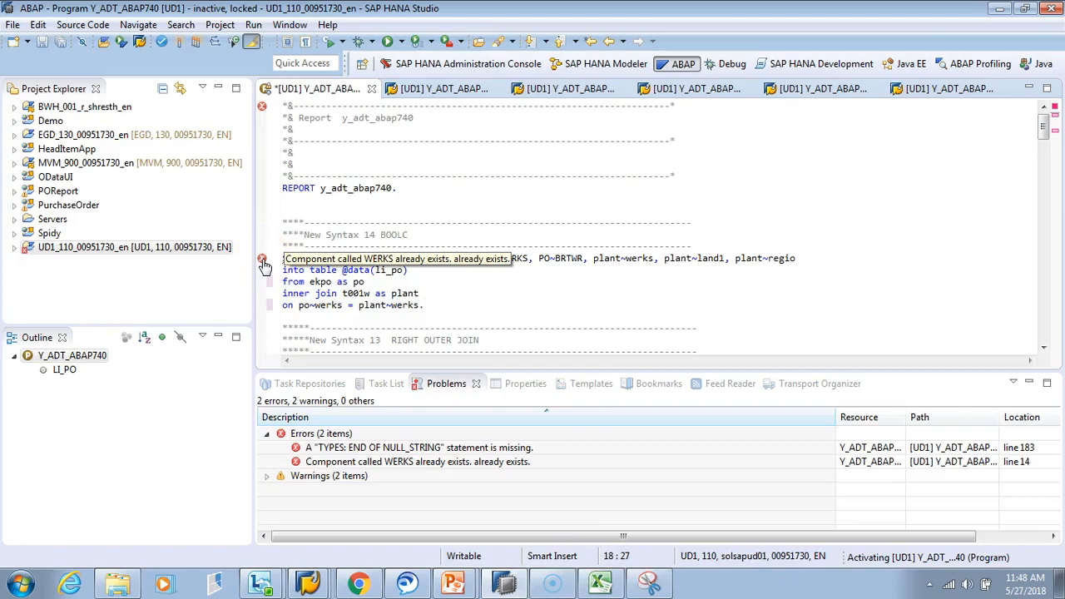
{"action": "mouse_move", "coordinate": [631, 299]}
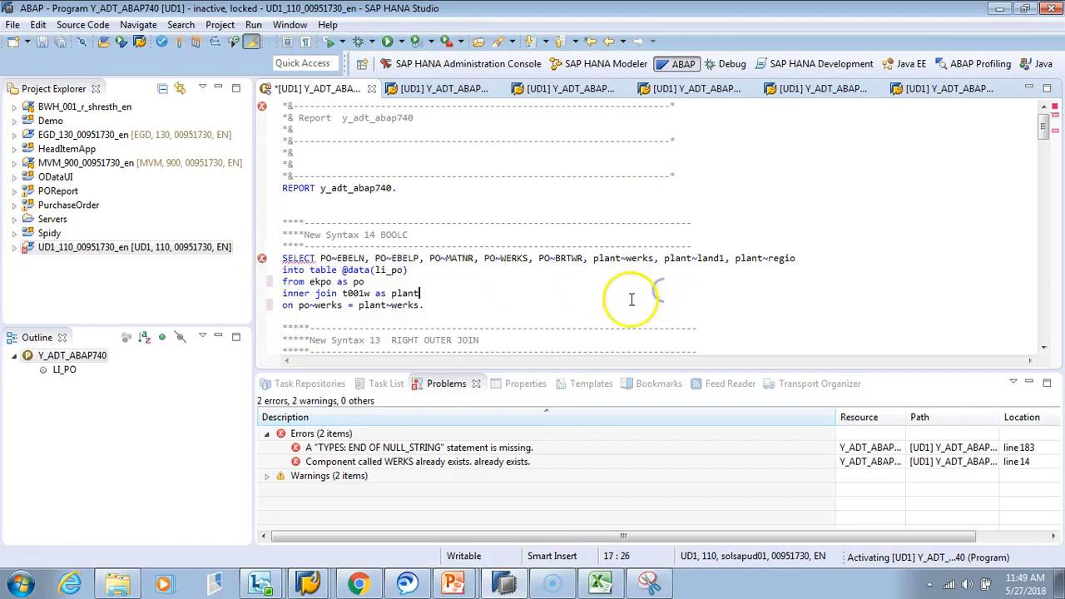
{"action": "mouse_move", "coordinate": [505, 267]}
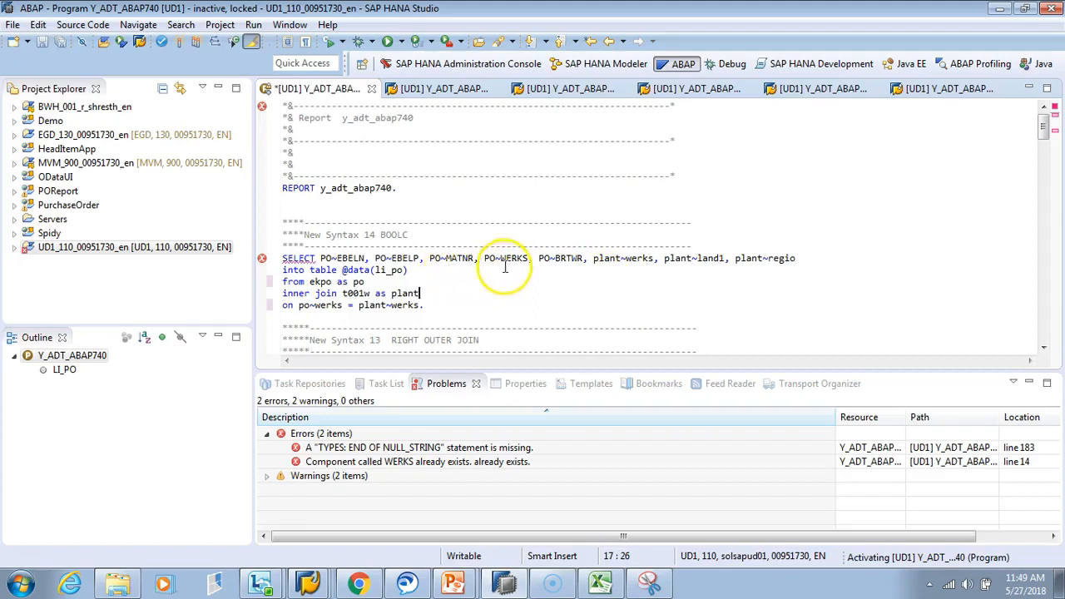
Delete the duplicate plant~werks field from the SELECT list and activate the program
{"action": "left_click", "coordinate": [661, 258]}
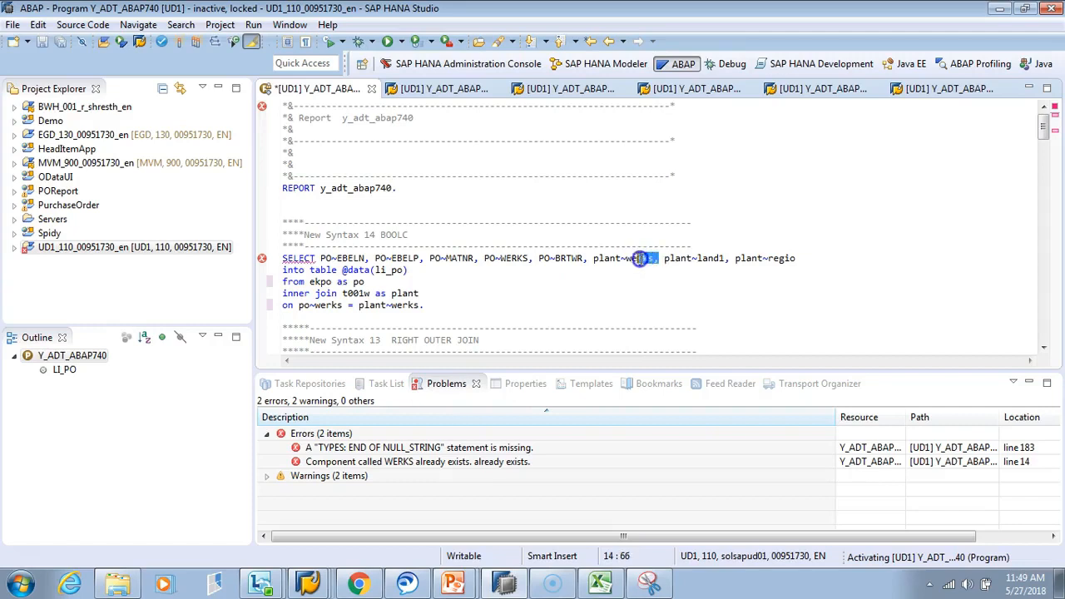
{"action": "double_click", "coordinate": [623, 258]}
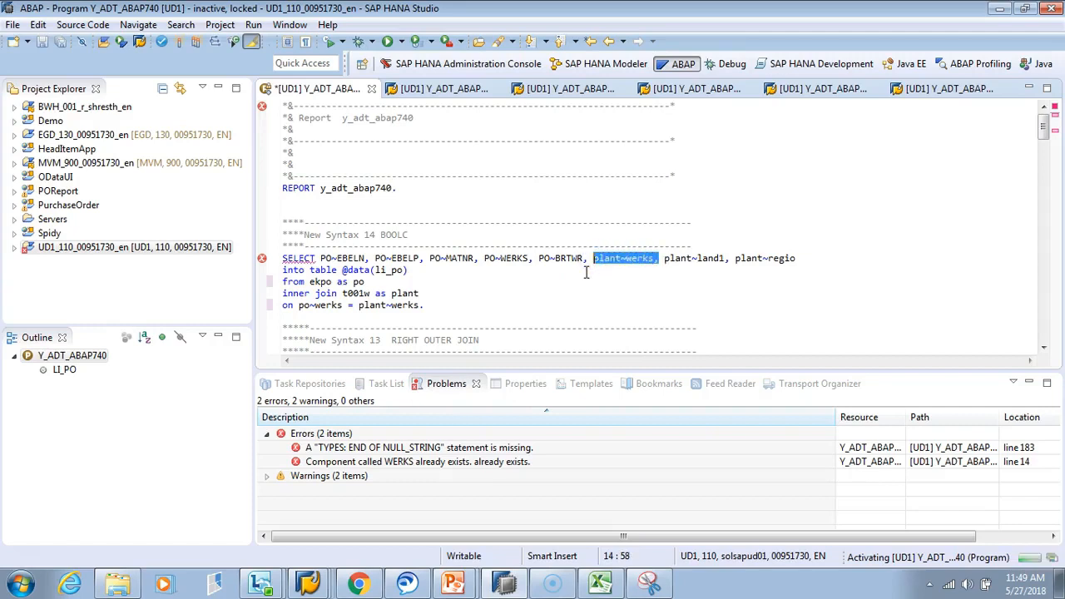
{"action": "mouse_move", "coordinate": [537, 265]}
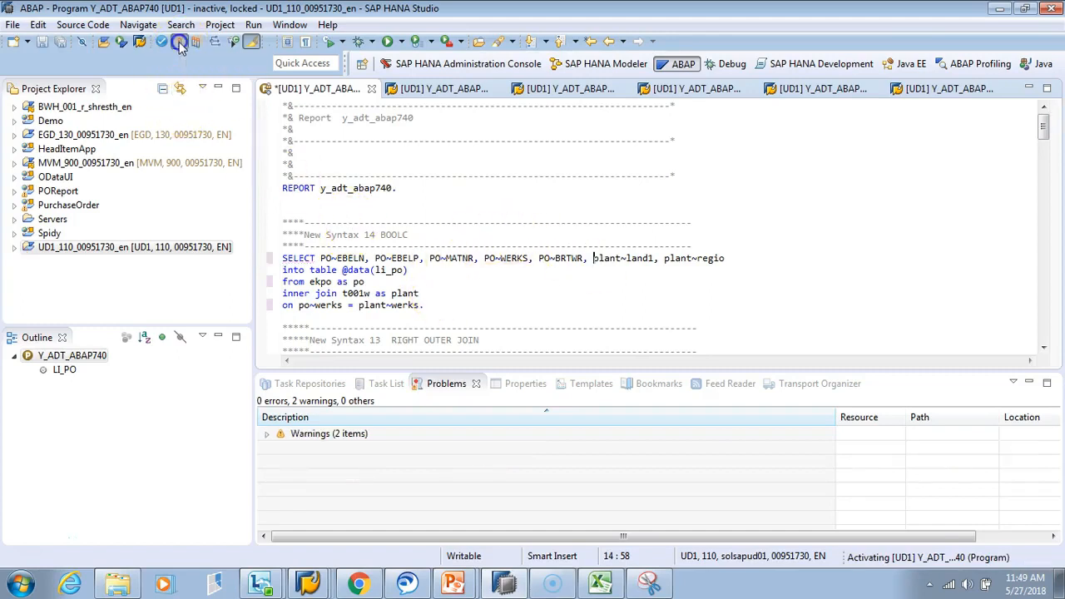
{"action": "left_click", "coordinate": [180, 42]}
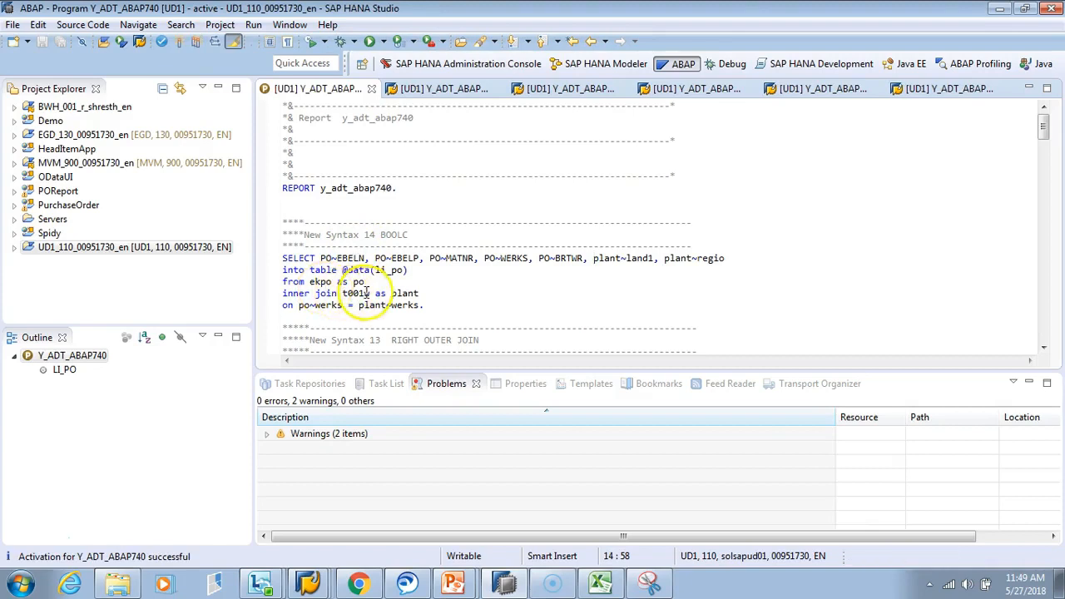
{"action": "left_click", "coordinate": [439, 310]}
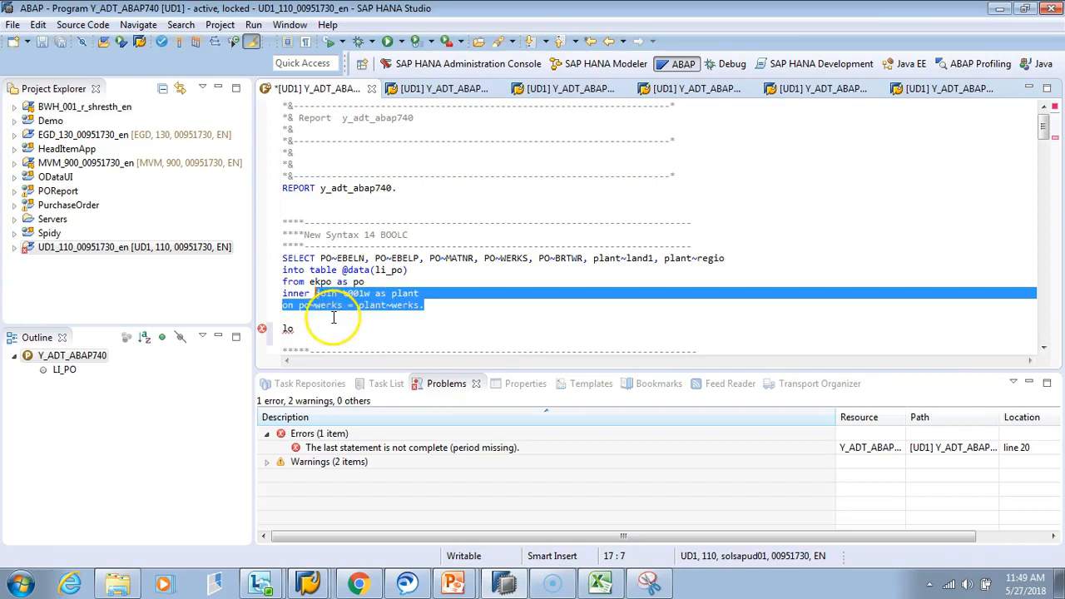
Start a loop over the PO list into ls_po below the SELECT
{"action": "left_click", "coordinate": [416, 304]}
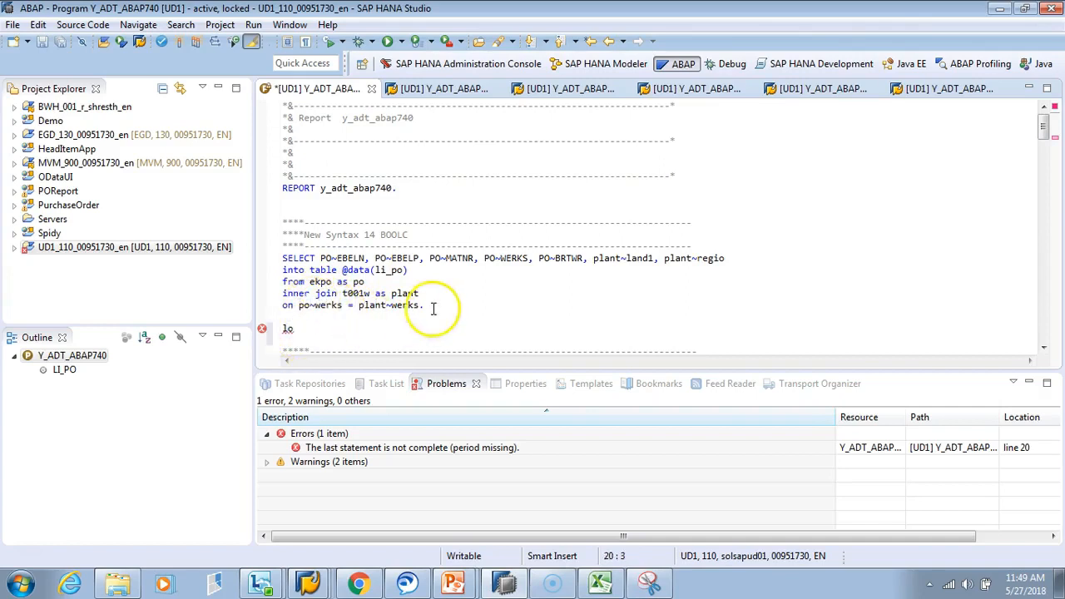
{"action": "type", "text": "op at li_po into data(l"}
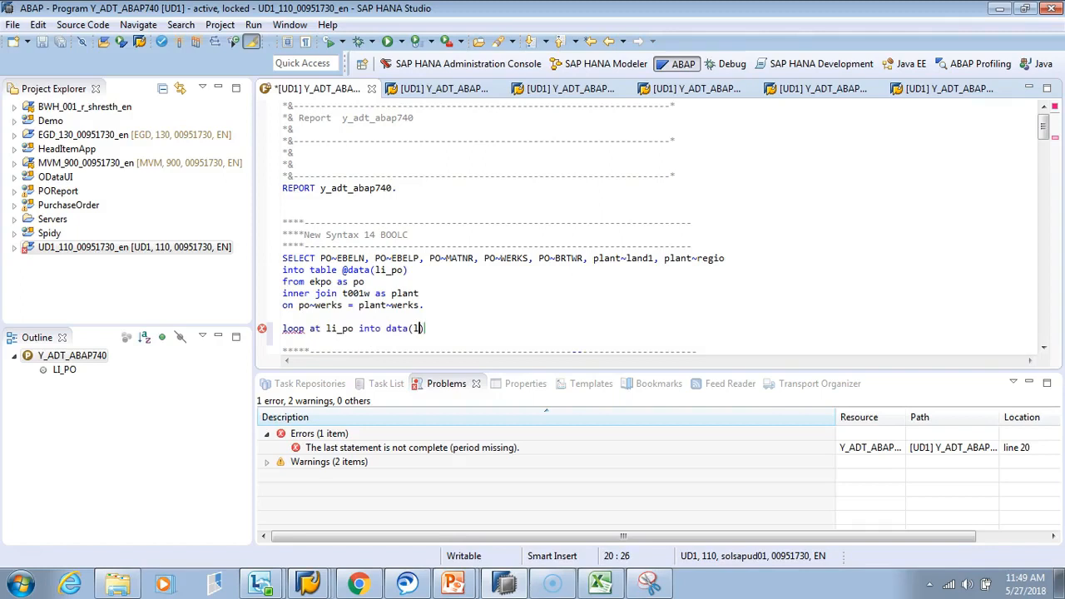
{"action": "type", "text": "ls_po"}
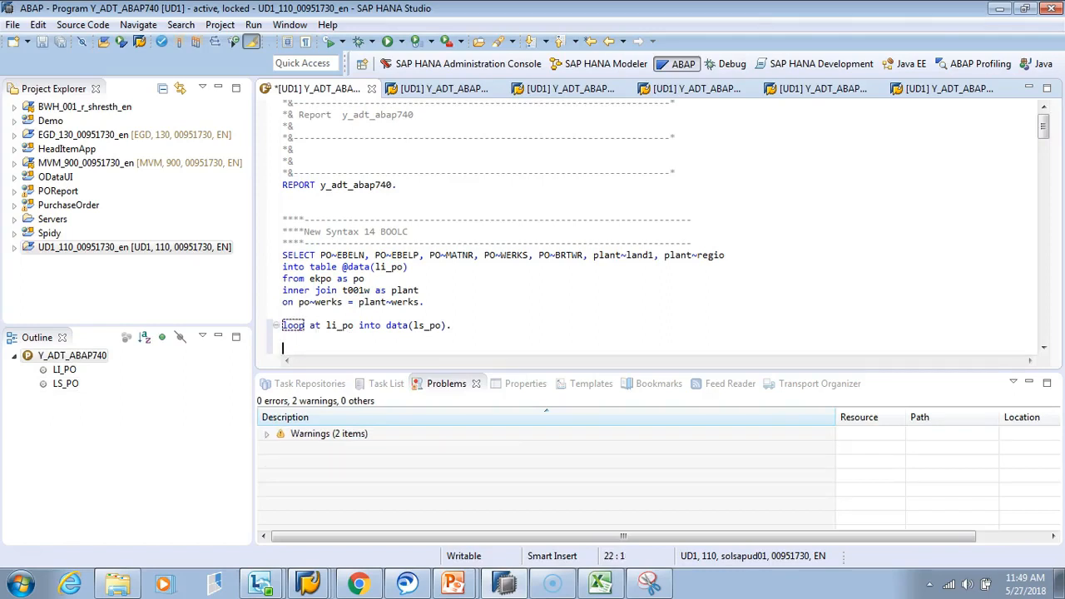
Add IF boolc( ls_po-brtwr > 5000 and ls_po-regio = 'TX' ) = ABAP_TRUE
{"action": "type", "text": "if boo"}
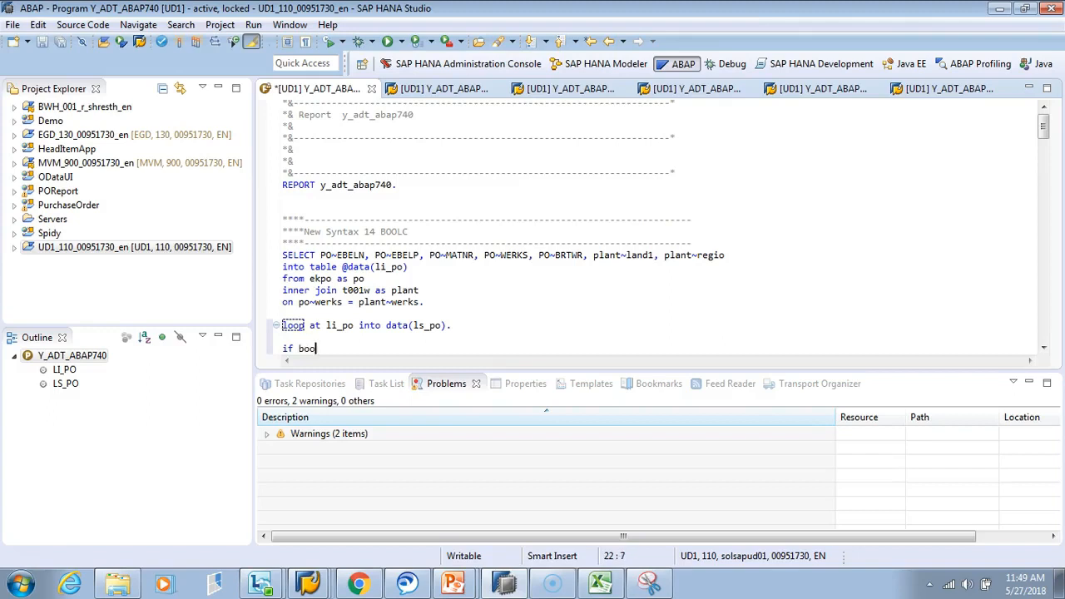
{"action": "type", "text": "lc("}
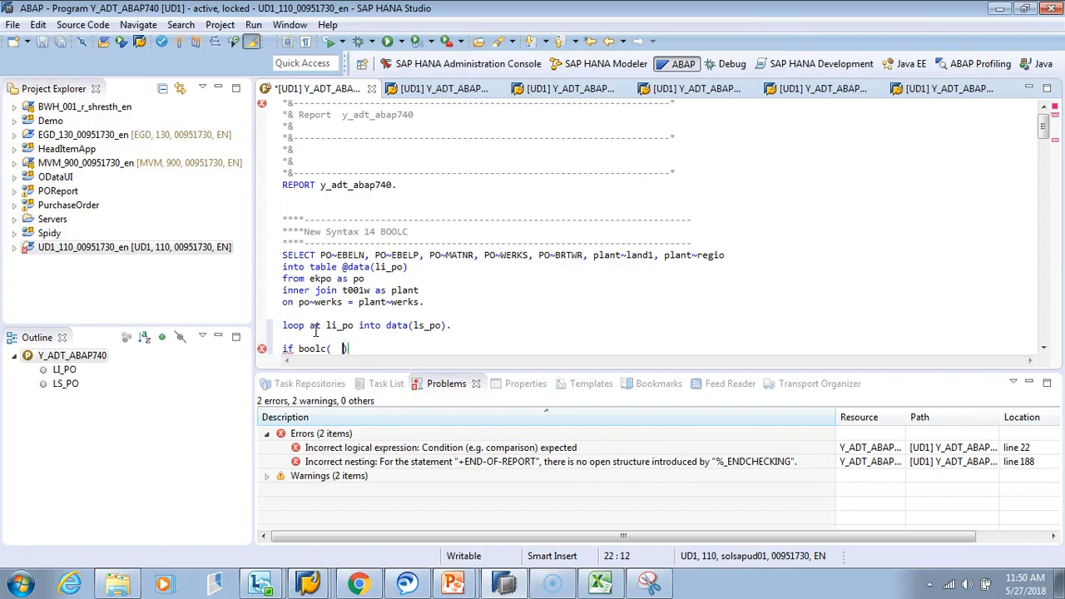
{"action": "type", "text": "ls_po"}
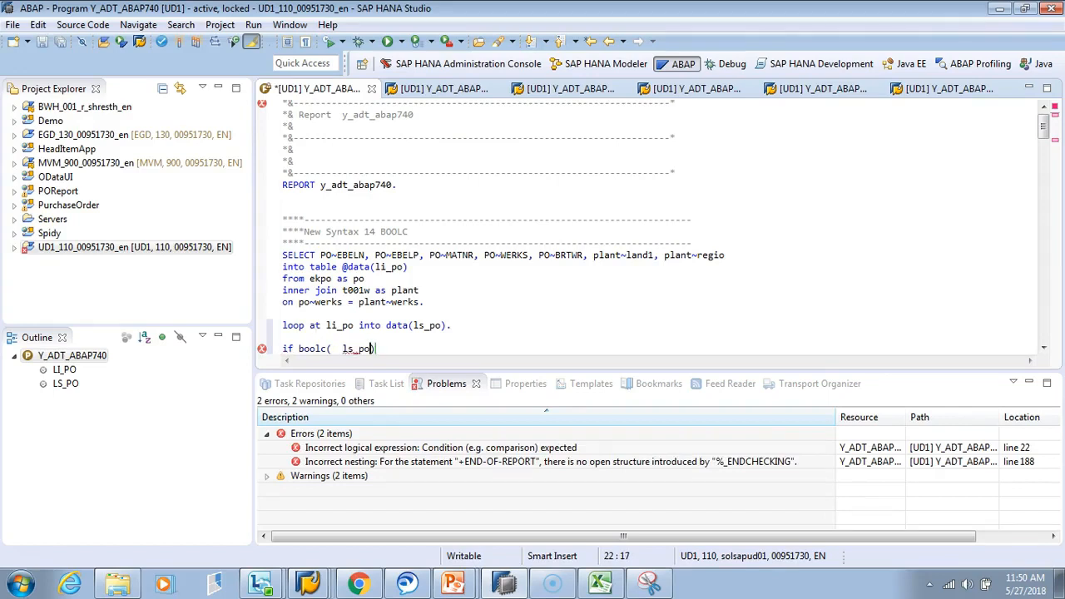
{"action": "type", "text": "-brtwr )"}
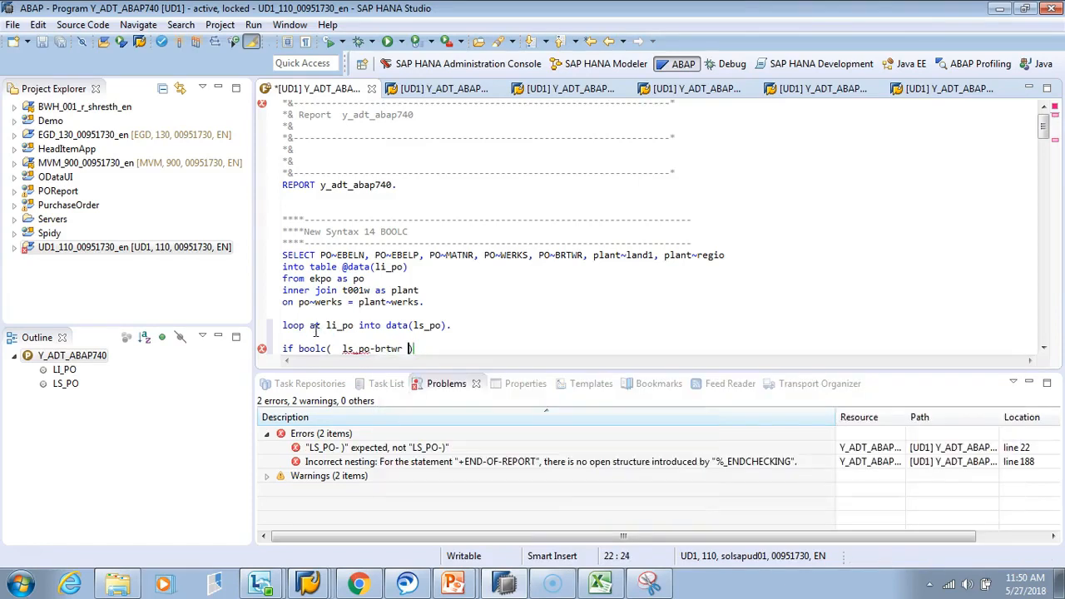
{"action": "type", "text": "> 50"}
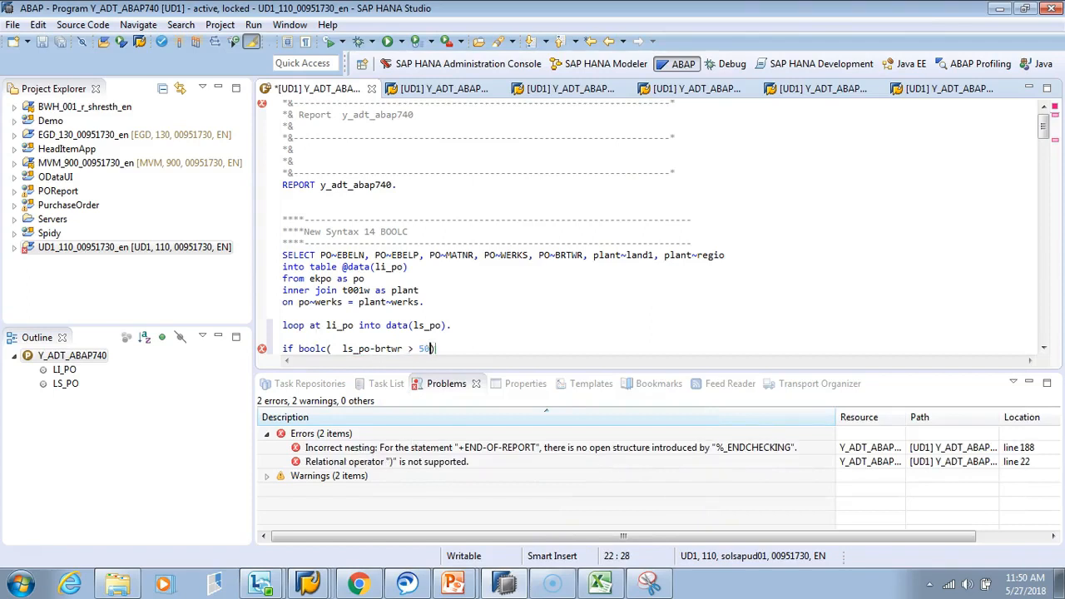
{"action": "type", "text": "00"}
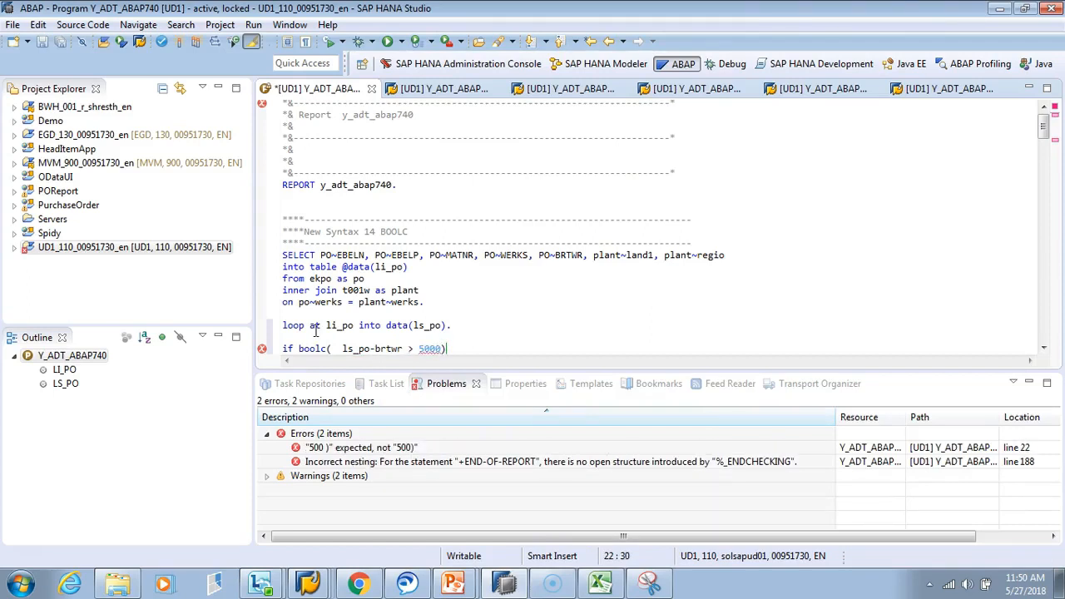
{"action": "type", "text": "and )"}
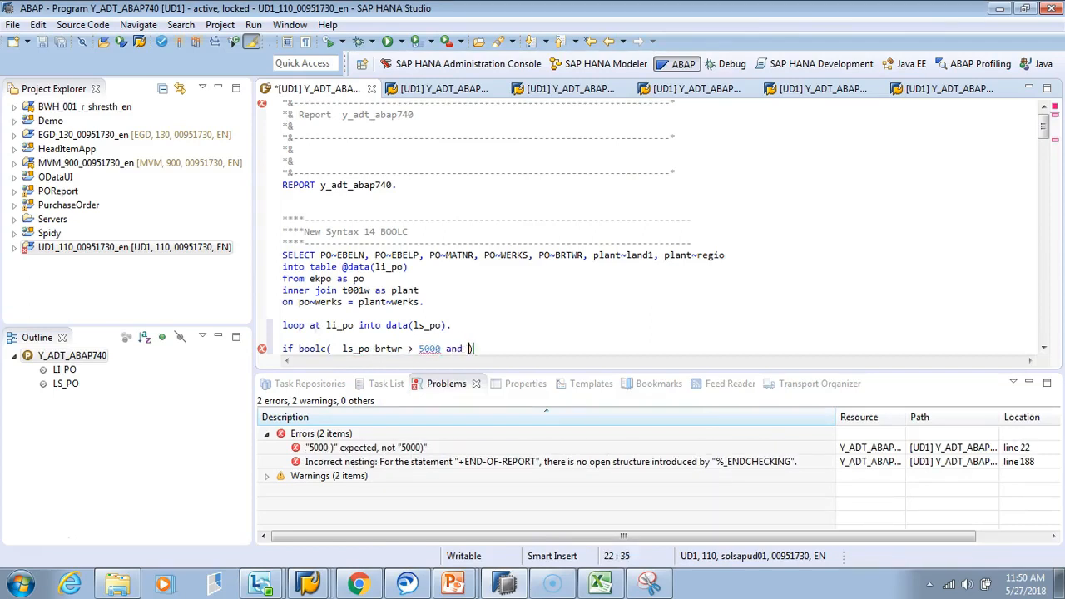
{"action": "type", "text": "ls_po)"}
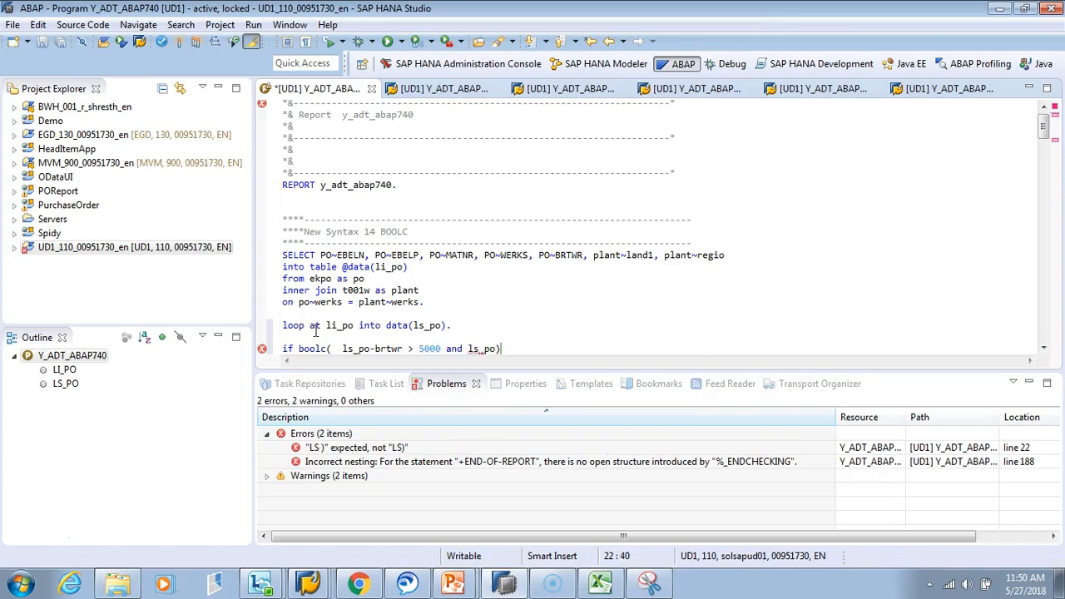
{"action": "type", "text": "-regio"}
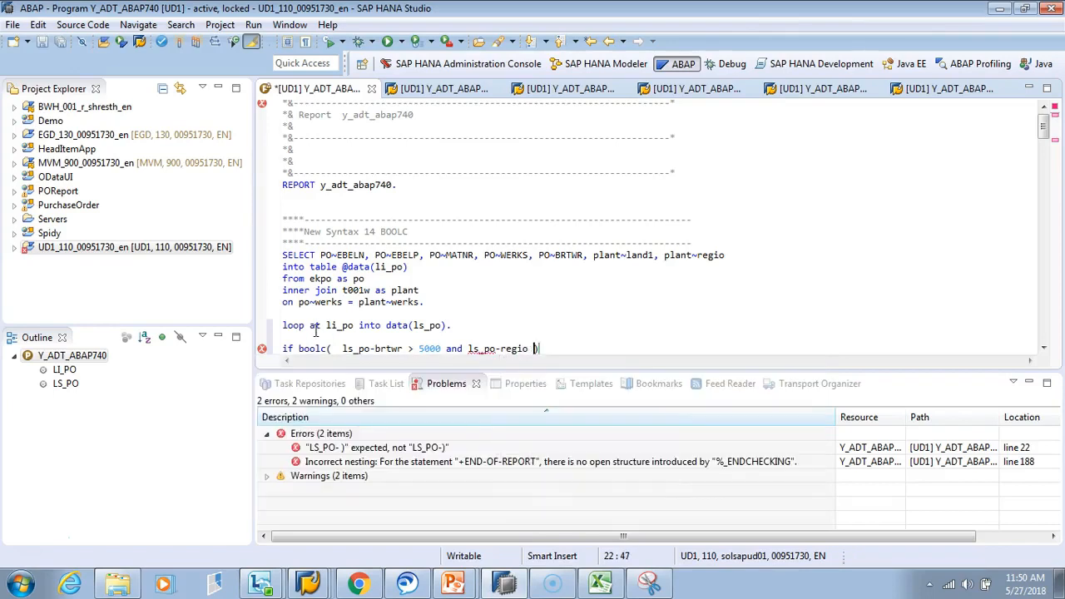
{"action": "type", "text": "= 'TX'"}
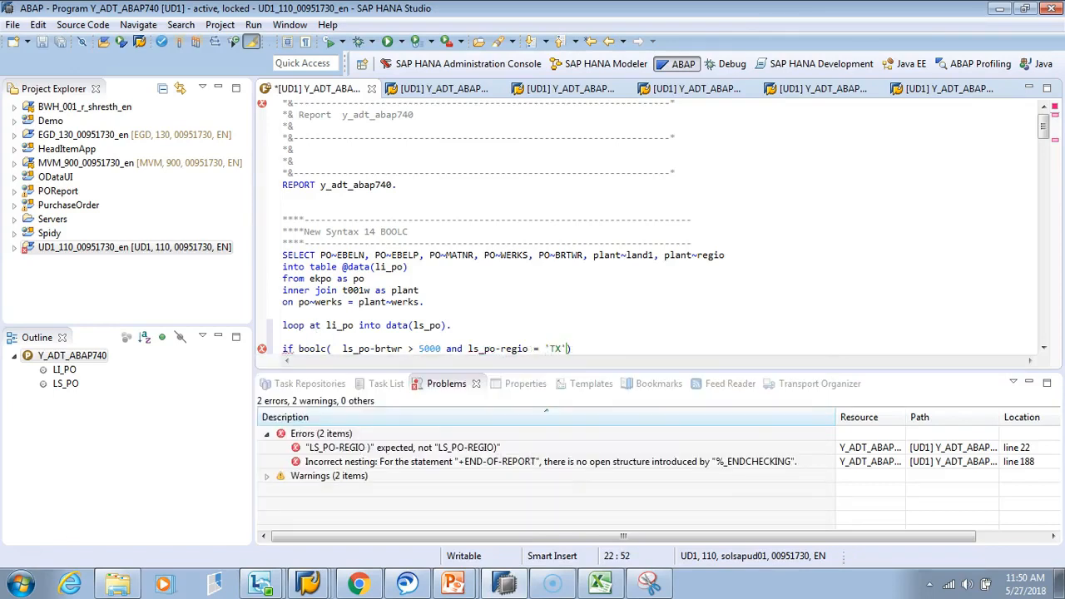
{"action": "type", "text": ")"}
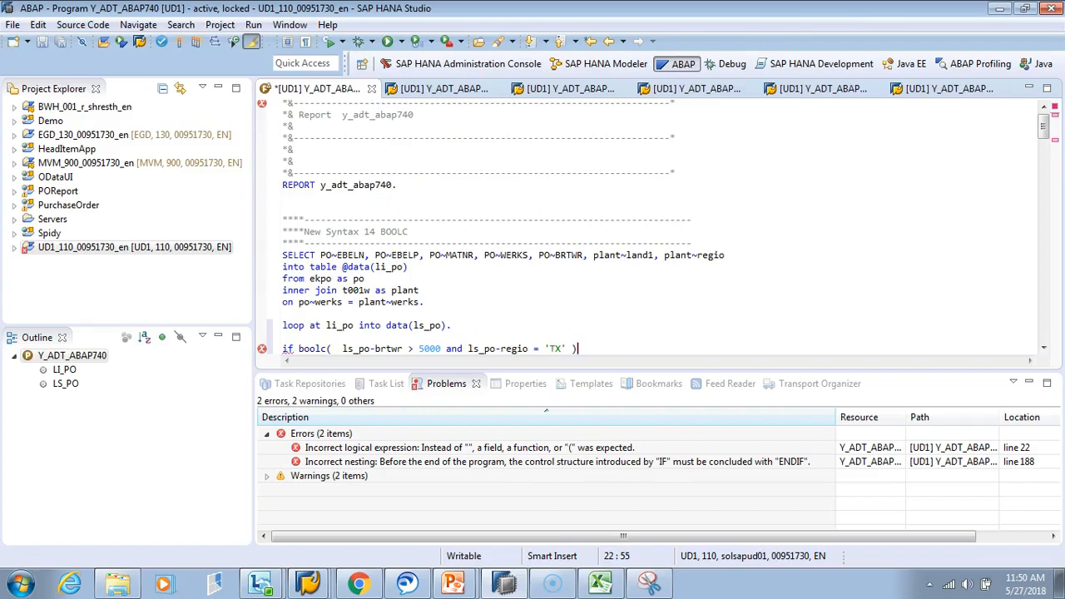
{"action": "type", "text": "="}
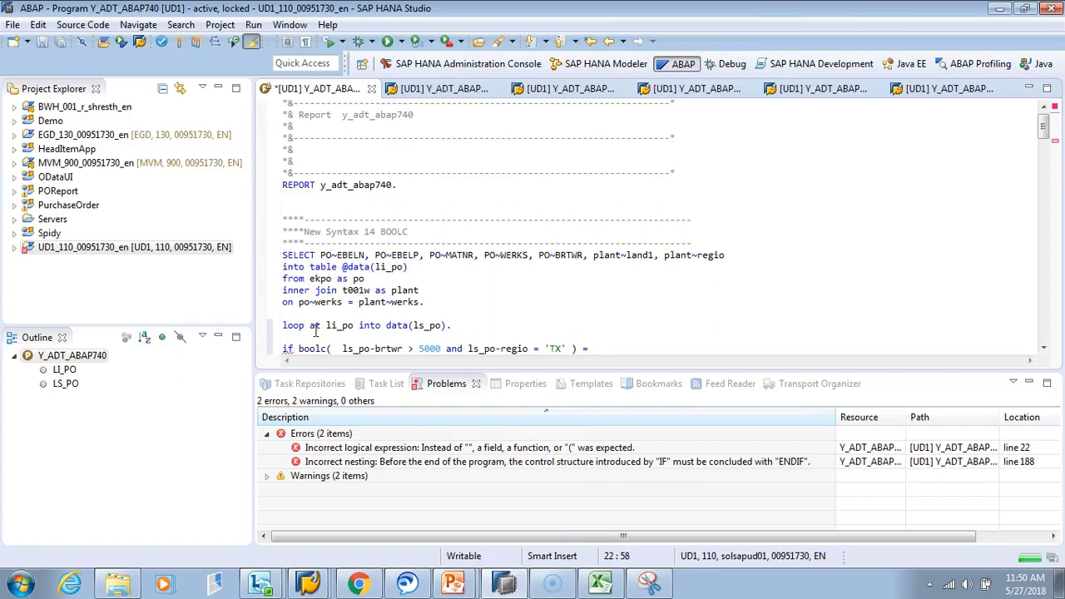
{"action": "type", "text": "ABAP_TR"}
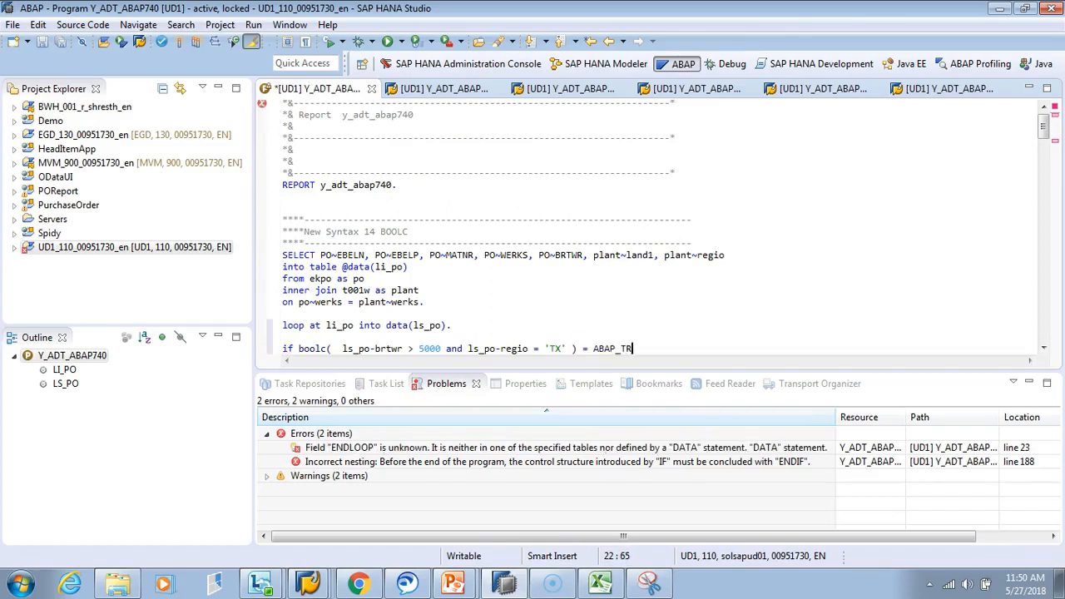
{"action": "type", "text": "UE."}
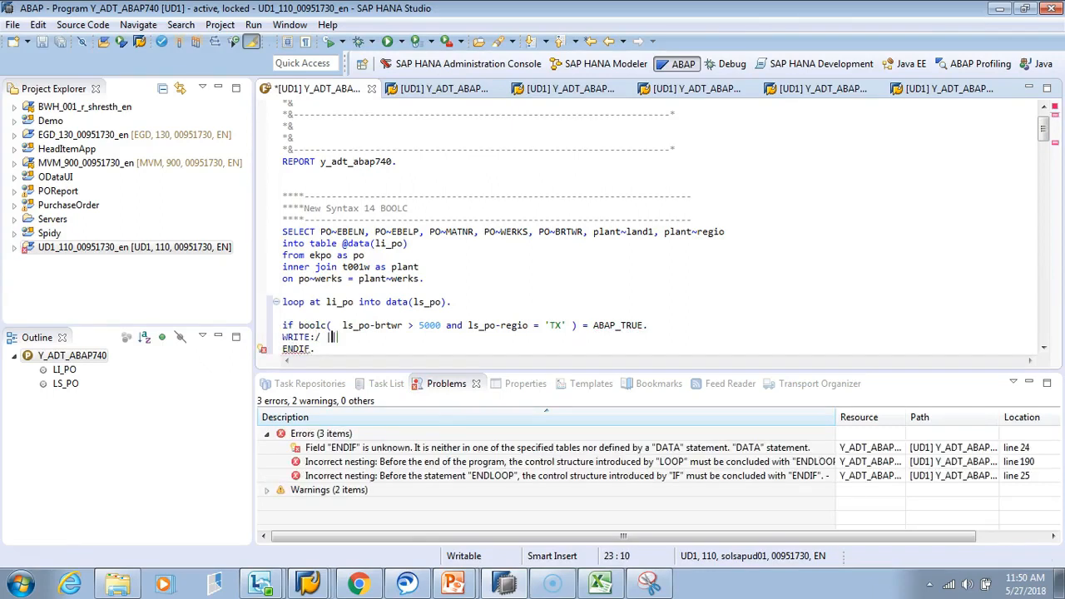
Write 'PO { ls_po-ebeln } is very Risky' inside the IF branch
{"action": "type", "text": "PO"}
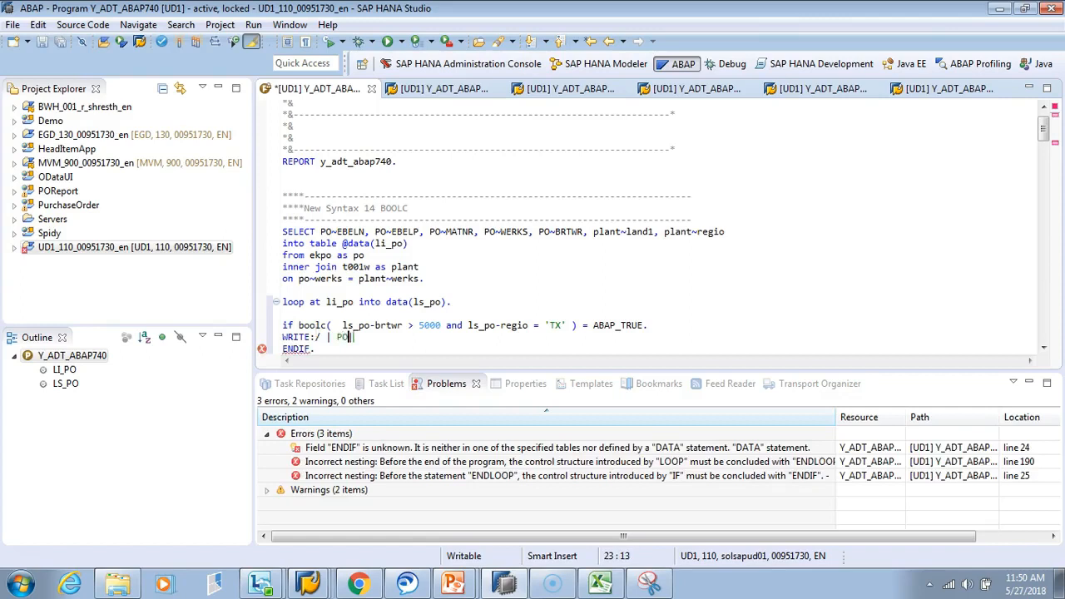
{"action": "type", "text": "{ ls_po-"}
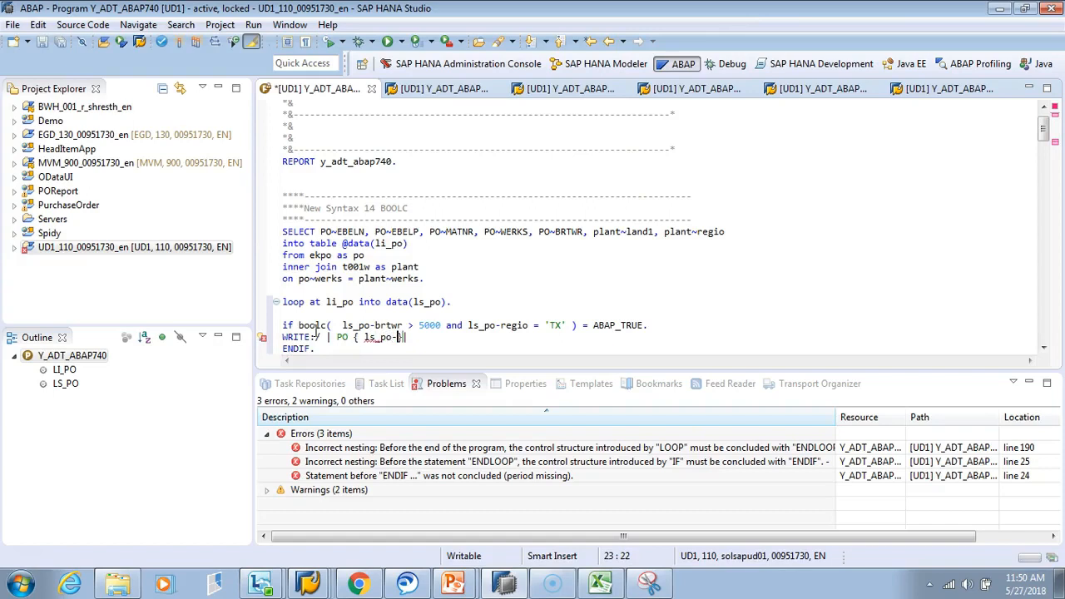
{"action": "type", "text": "ebeln } |"}
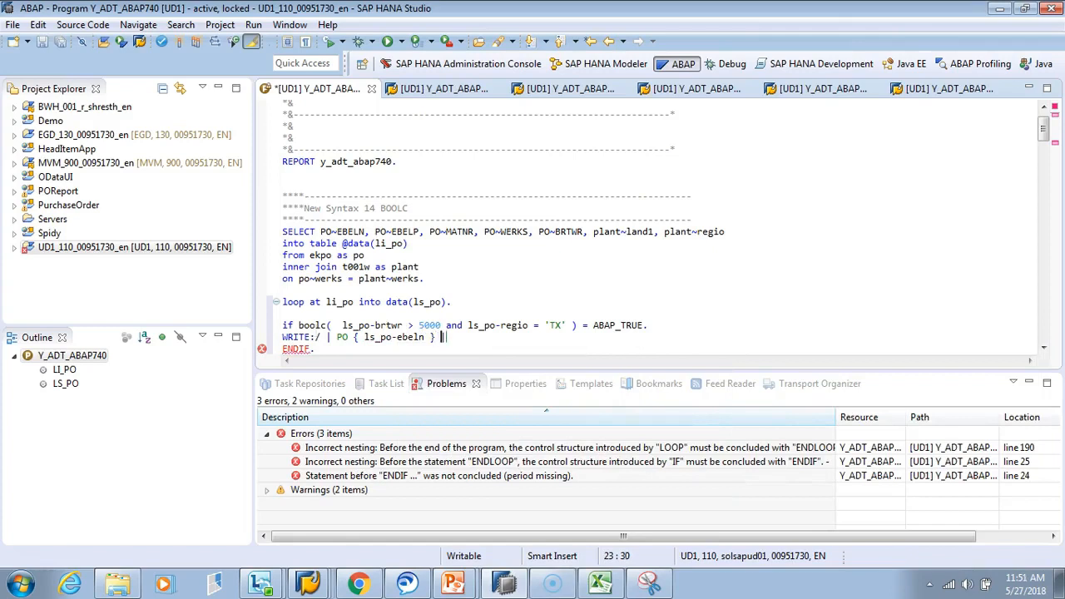
{"action": "type", "text": "is v"}
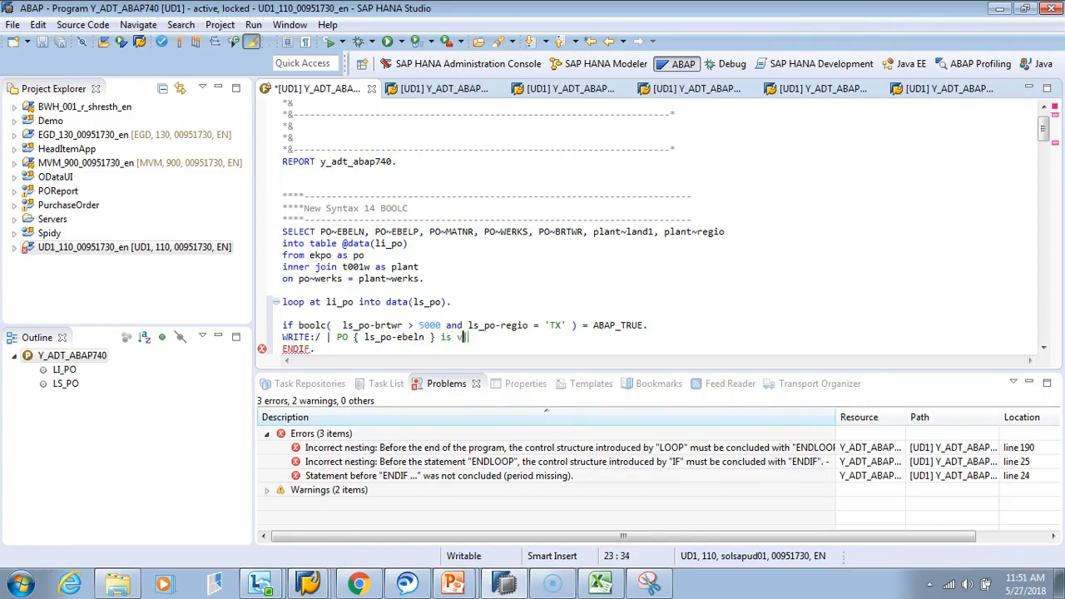
{"action": "type", "text": "very Ric"}
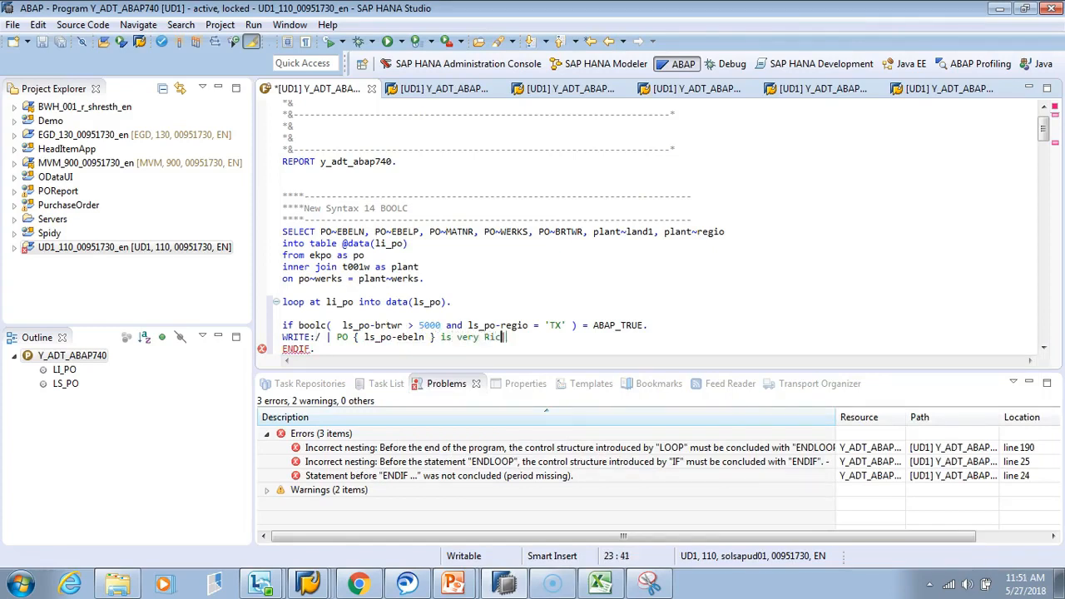
{"action": "type", "text": "sky |"}
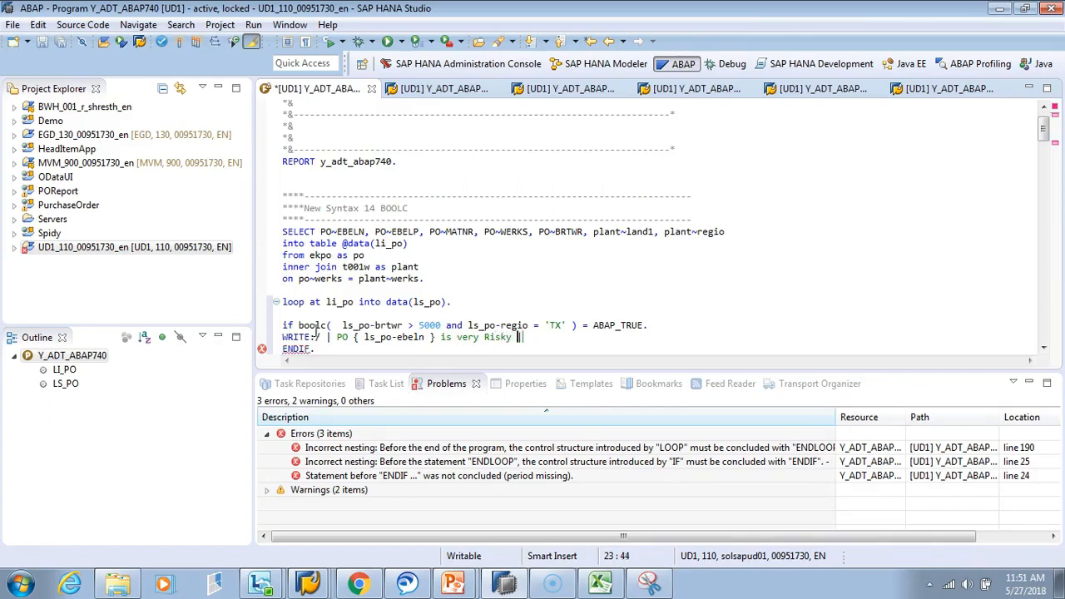
{"action": "type", "text": "."}
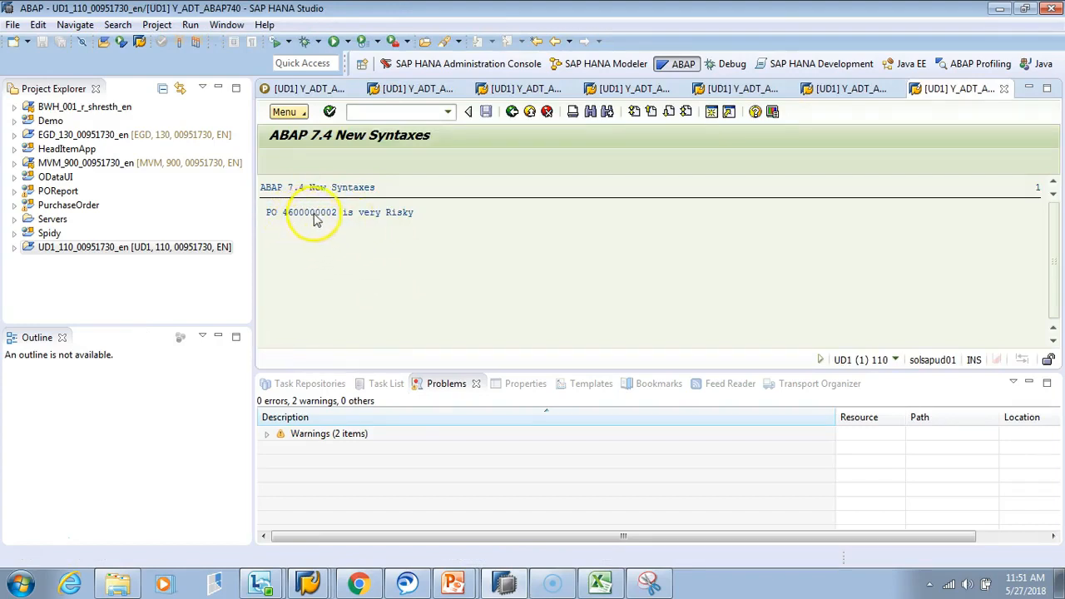
{"action": "mouse_move", "coordinate": [404, 226]}
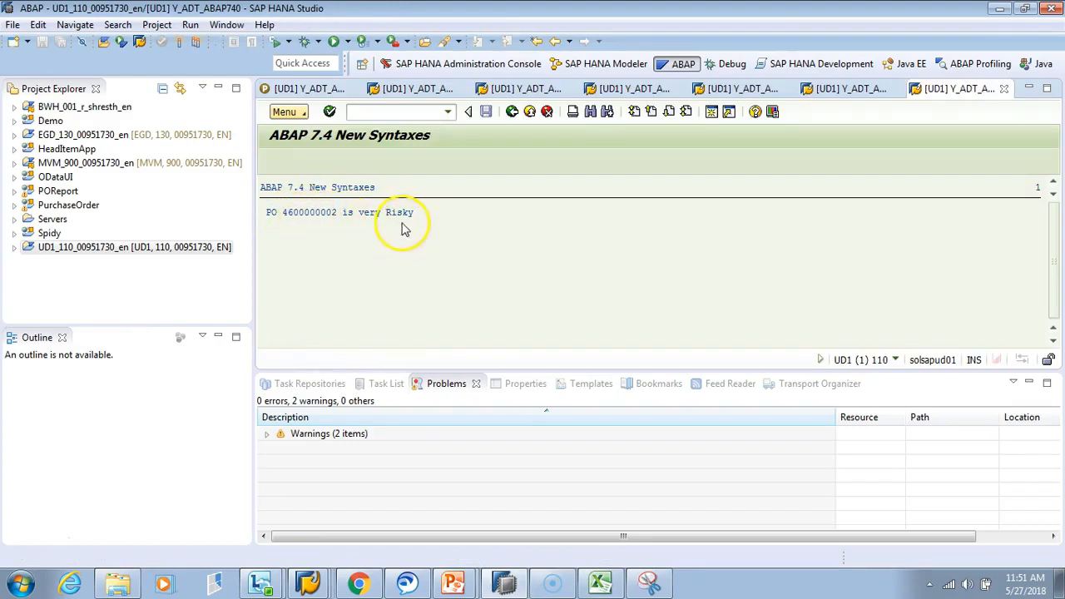
{"action": "mouse_move", "coordinate": [420, 221]}
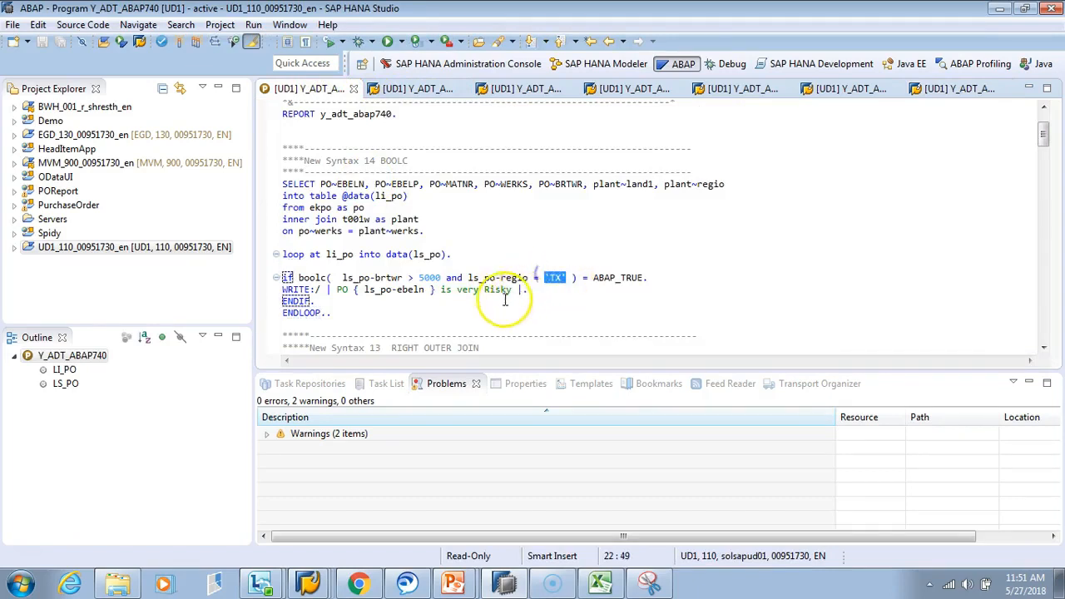
Switch the report back to edit mode and open a blank line before ENDIF
{"action": "double_click", "coordinate": [430, 277]}
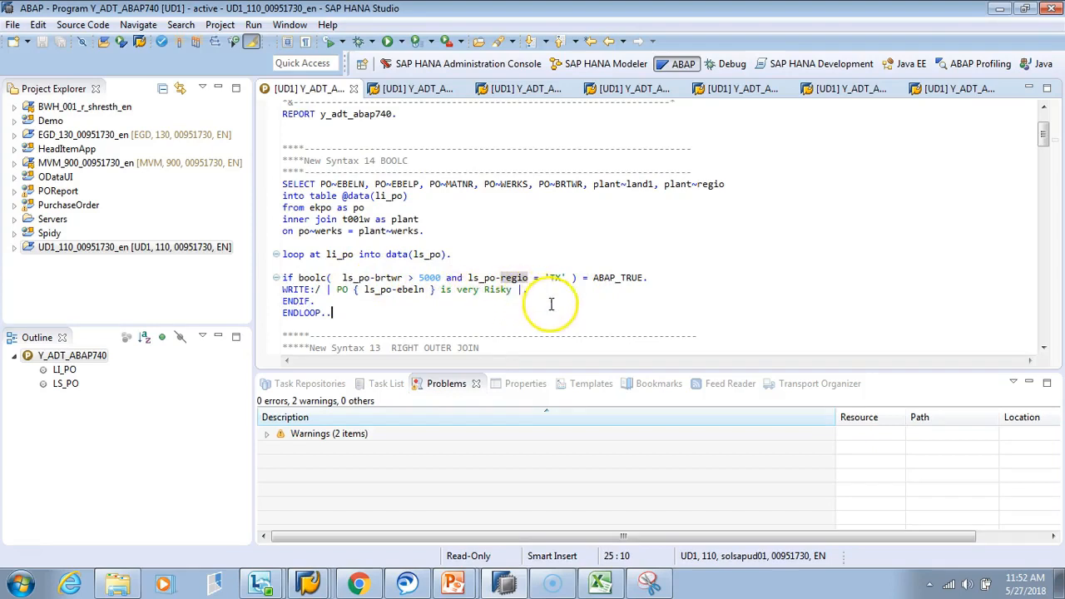
{"action": "mouse_move", "coordinate": [325, 345]}
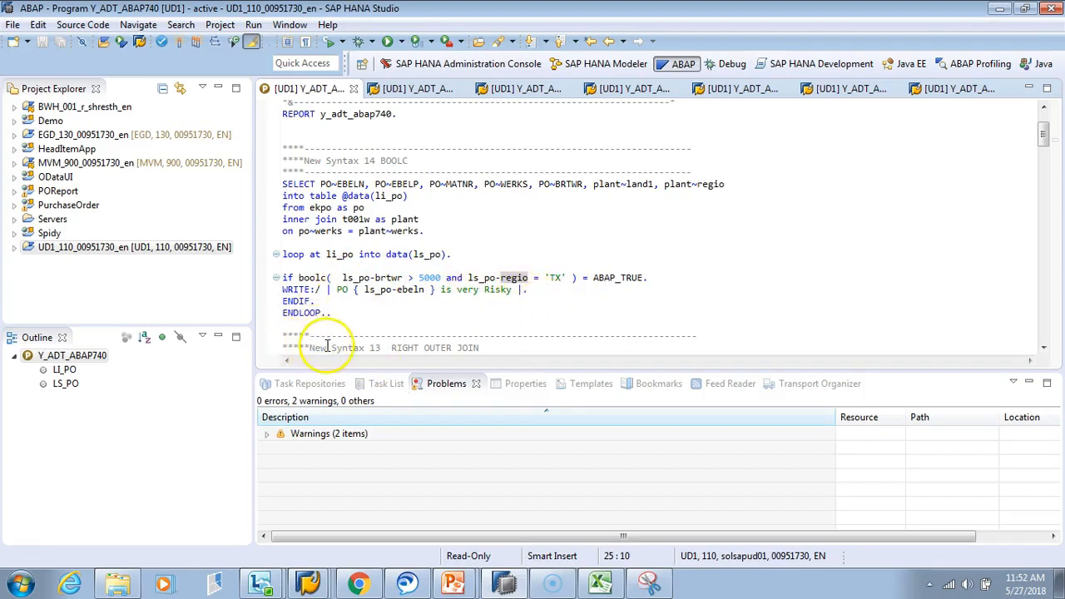
{"action": "mouse_move", "coordinate": [517, 304]}
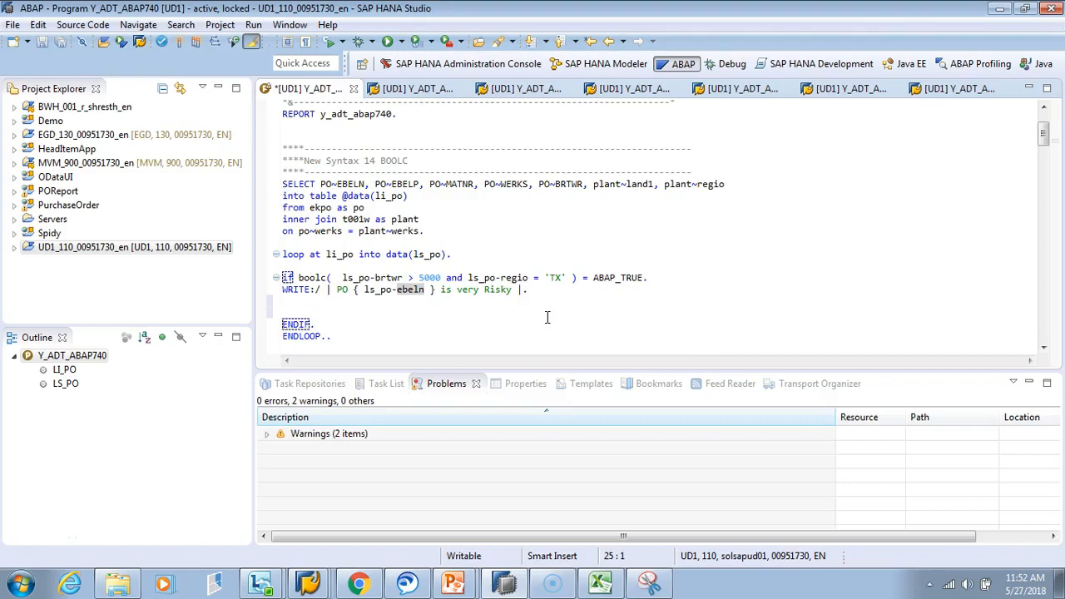
Add an ELSEIF boolc branch for TX POs over 1000 writing very Sensitive
{"action": "type", "text": "elseif boolc("}
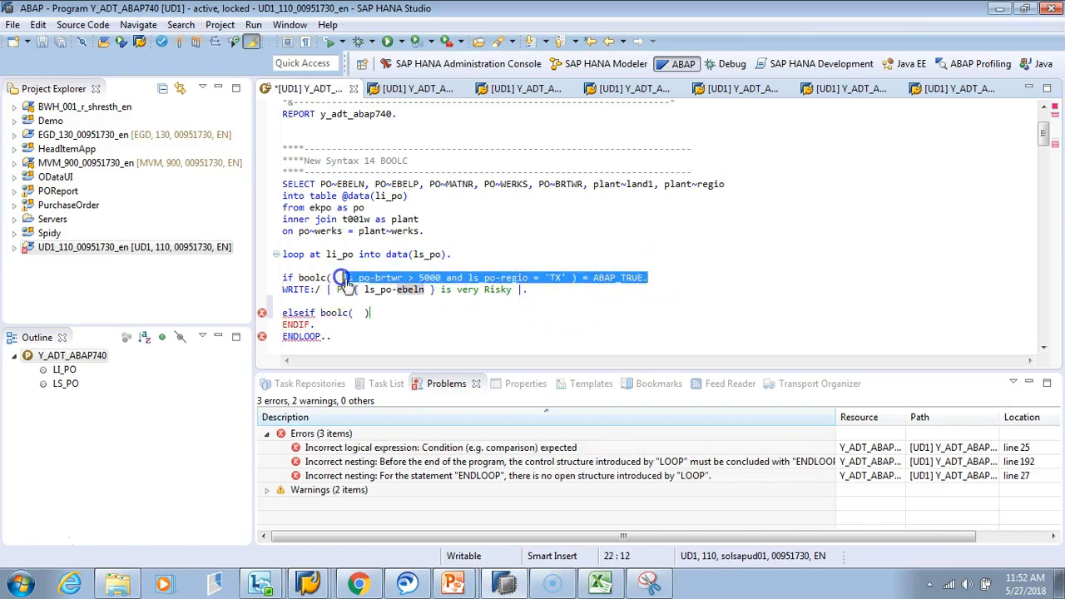
{"action": "type", "text": "ls_po-brtwr > 5000 and ls_po-regio = 'TX' ) = ABAP_TRUE. )"}
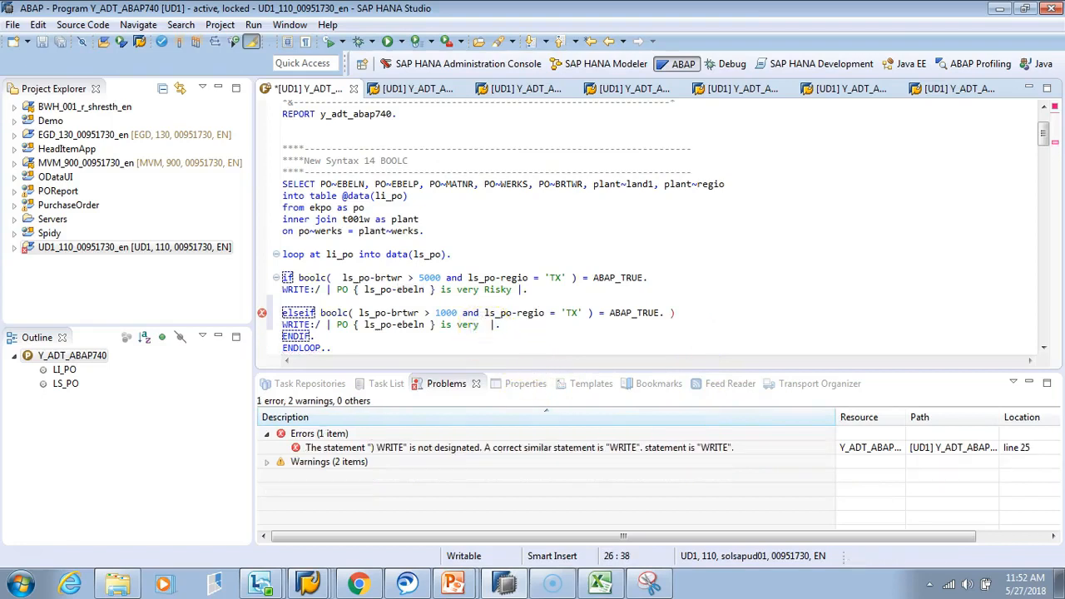
{"action": "type", "text": "Sensitive"}
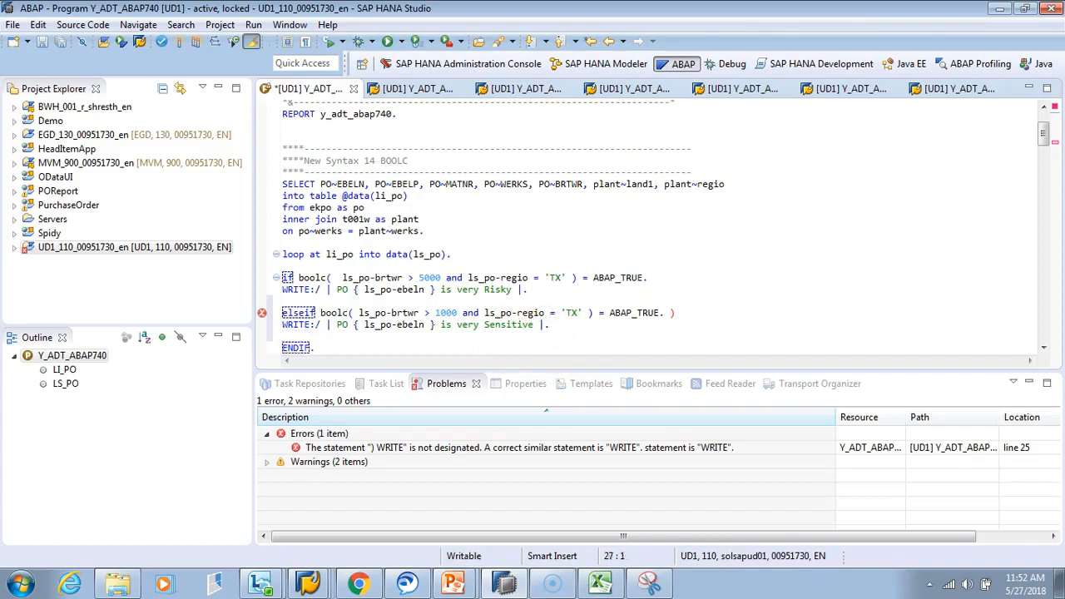
Add an ELSE branch writing the PO as Normal, reusing the Sensitive WRITE line
{"action": "type", "text": "else."}
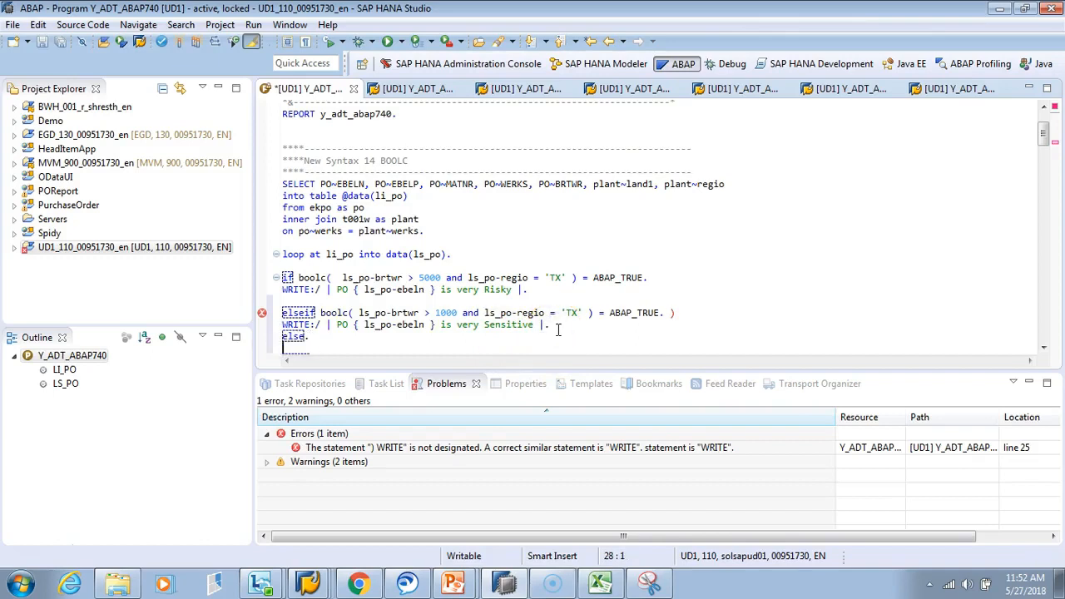
{"action": "type", "text": "write:/"}
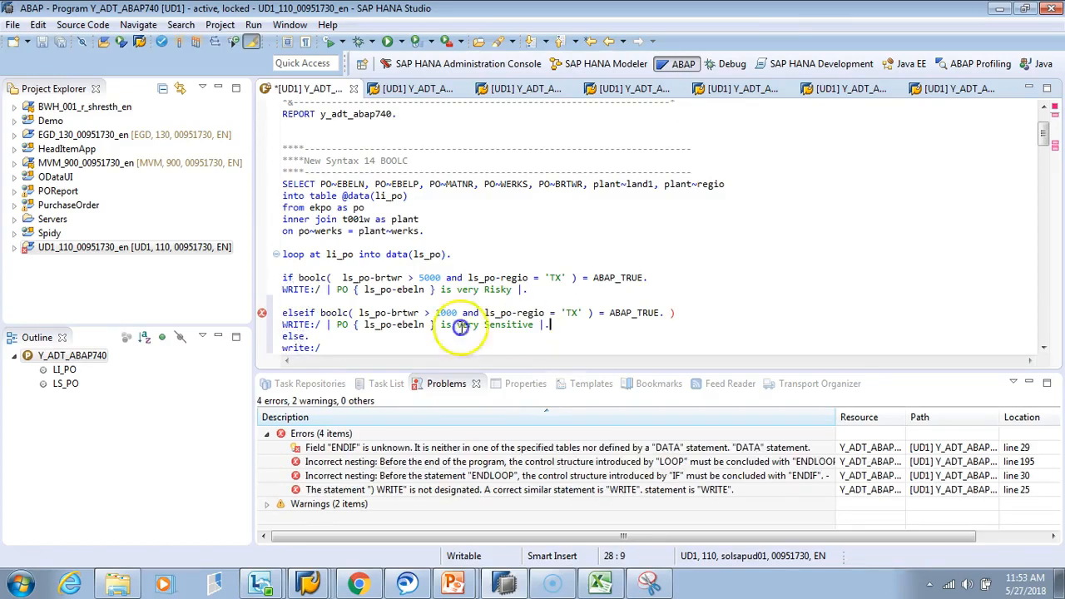
{"action": "double_click", "coordinate": [433, 325]}
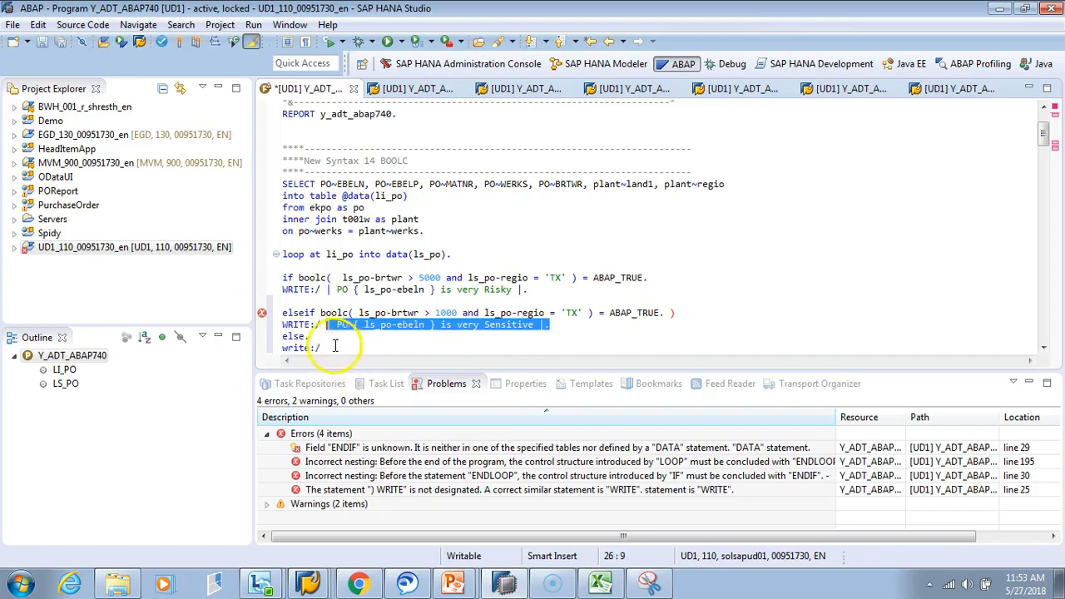
{"action": "left_click", "coordinate": [323, 348]}
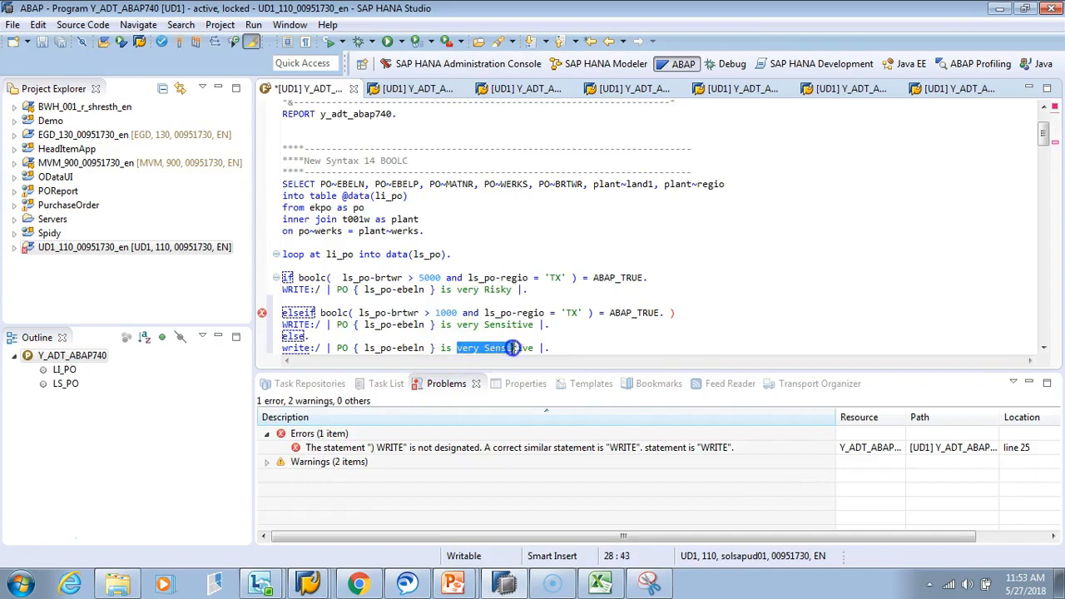
{"action": "type", "text": "Normal"}
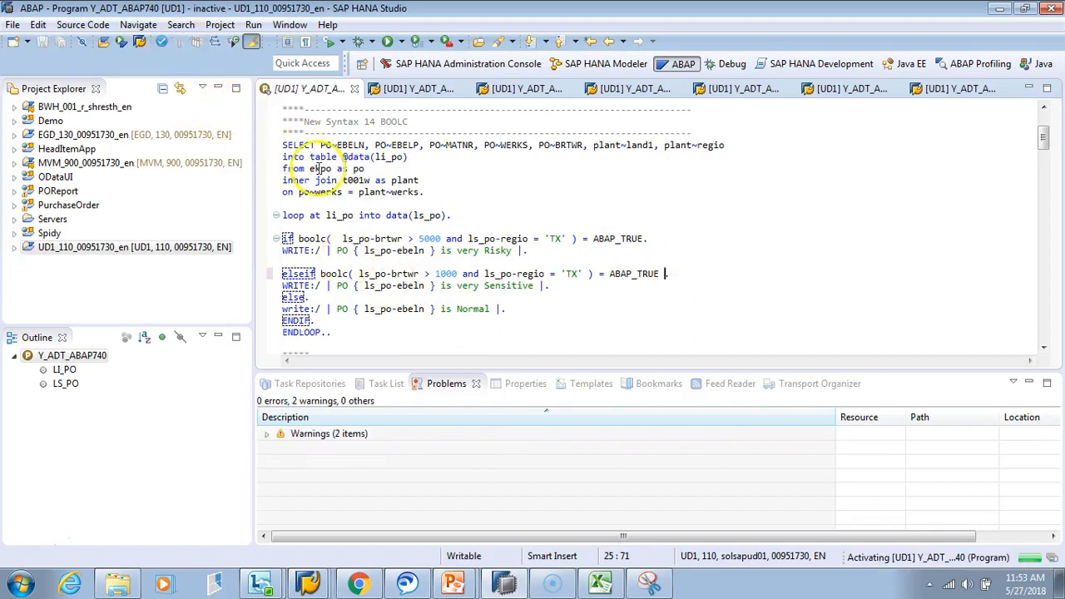
Execute the report and scroll through the very Risky, very Sensitive and Normal PO lines
{"action": "left_click", "coordinate": [370, 41]}
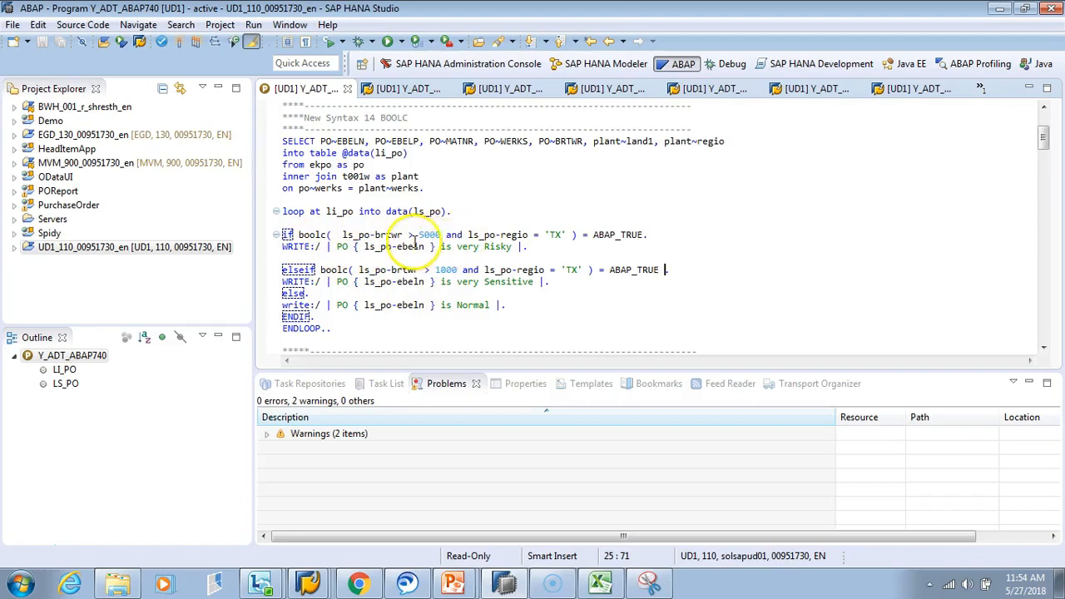
{"action": "mouse_move", "coordinate": [329, 326]}
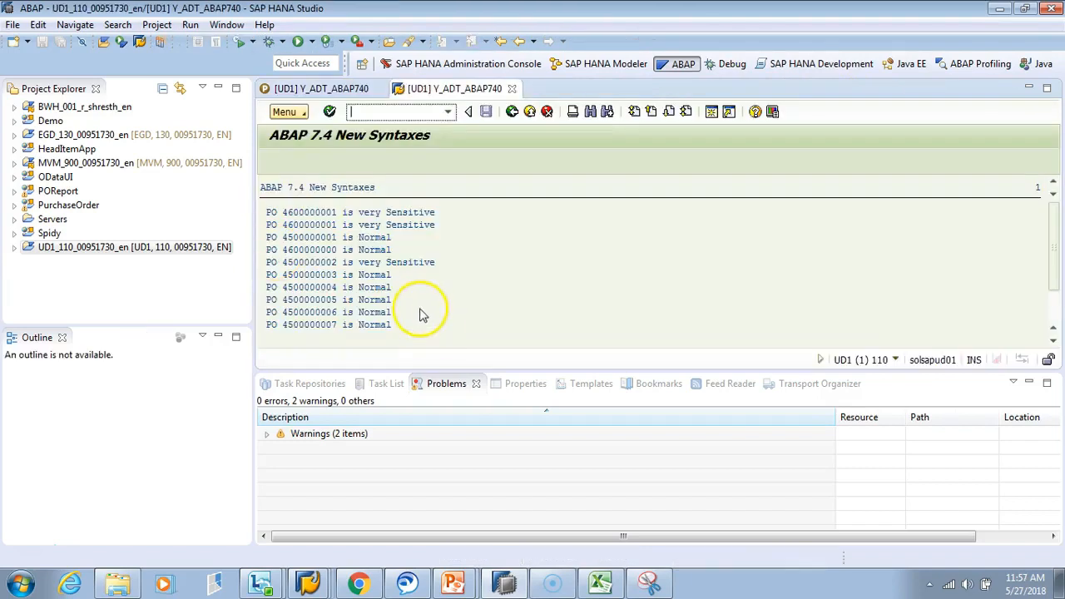
{"action": "mouse_move", "coordinate": [1052, 232]}
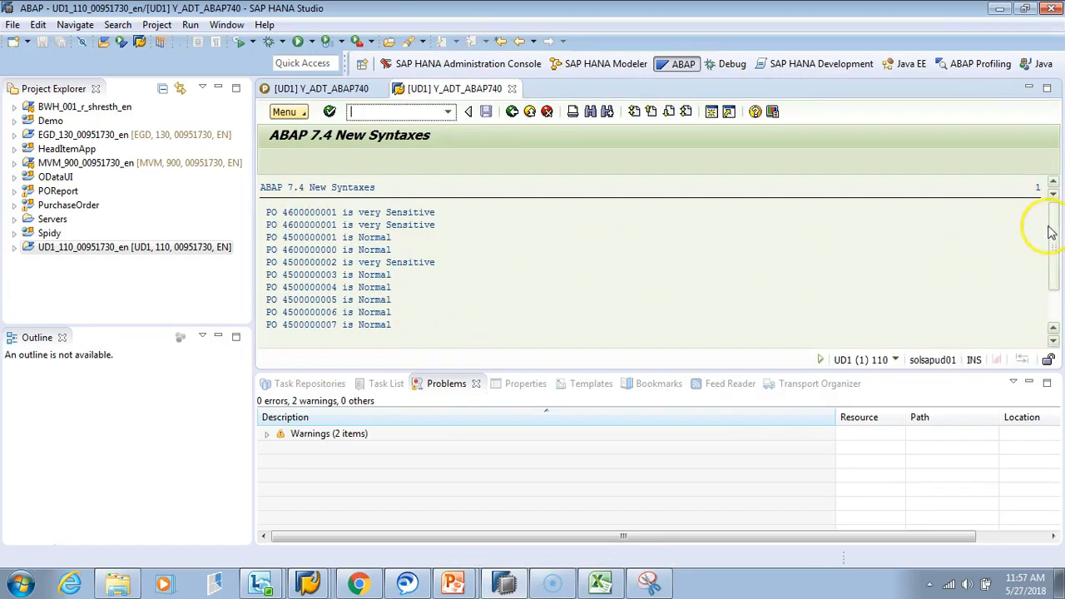
{"action": "scroll", "scroll_direction": "down", "scroll_amount": 3}
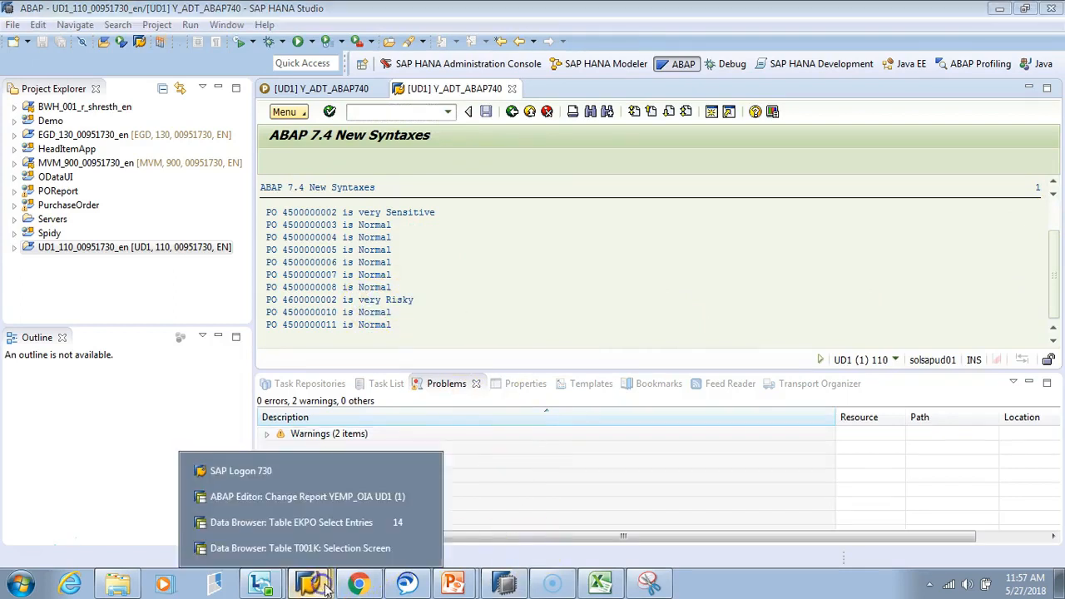
{"action": "left_click", "coordinate": [291, 521]}
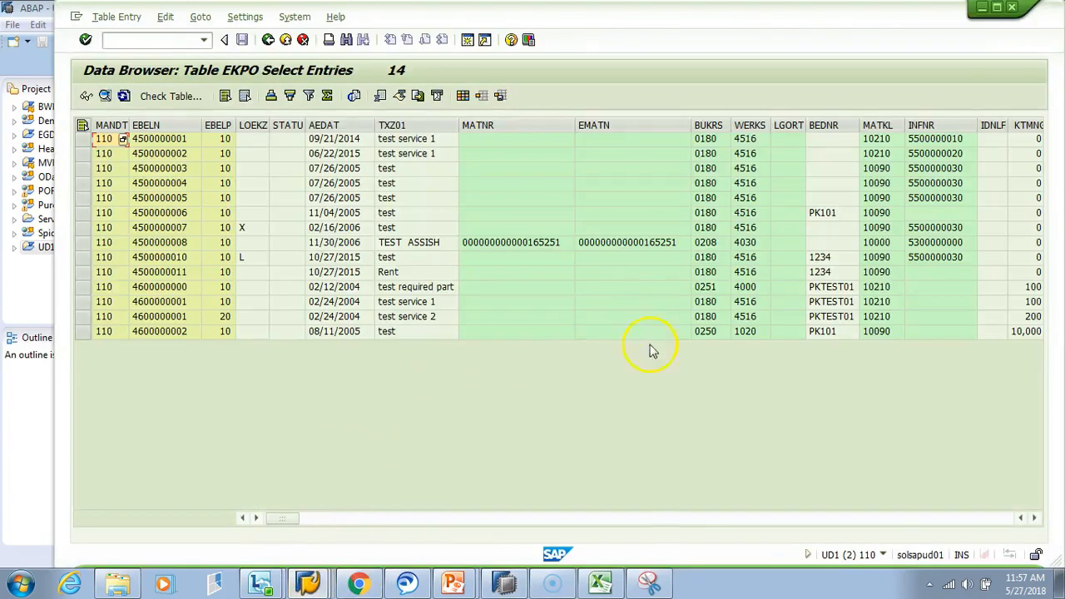
{"action": "mouse_move", "coordinate": [737, 250]}
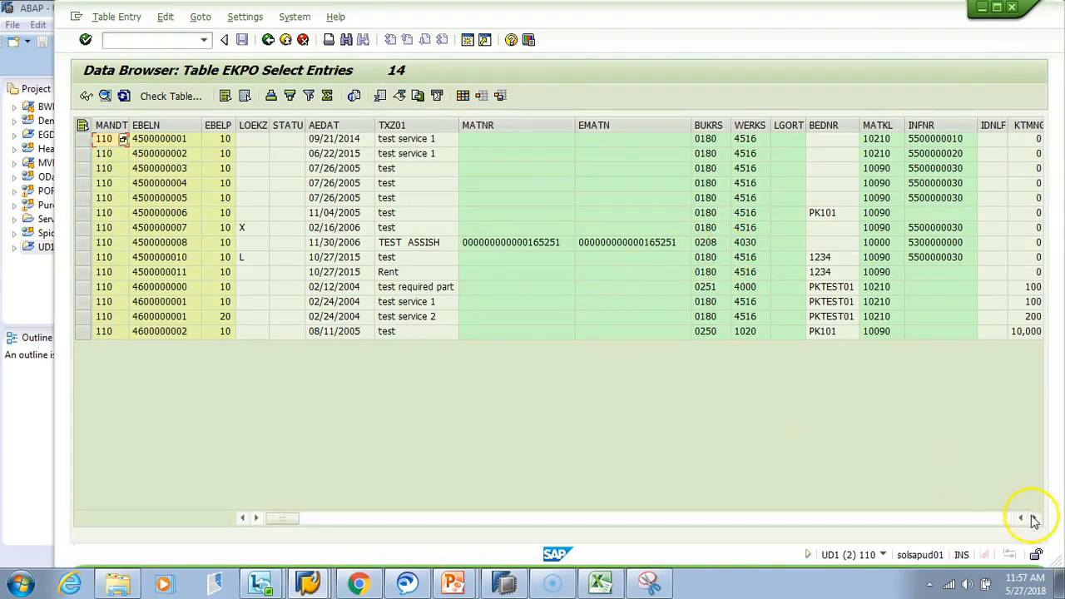
{"action": "left_click", "coordinate": [1020, 516]}
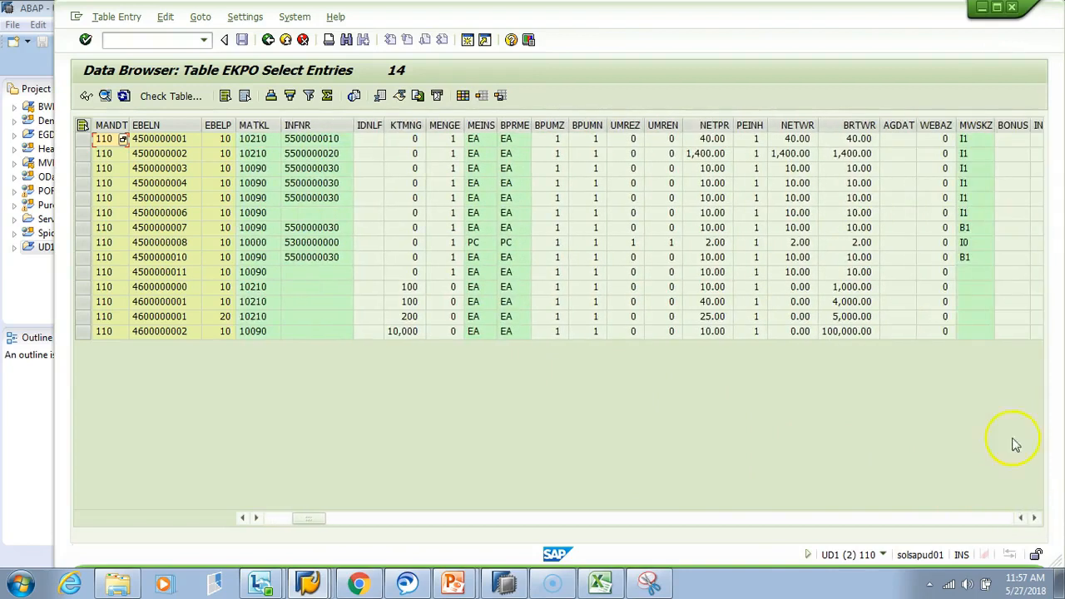
{"action": "left_click", "coordinate": [858, 126]}
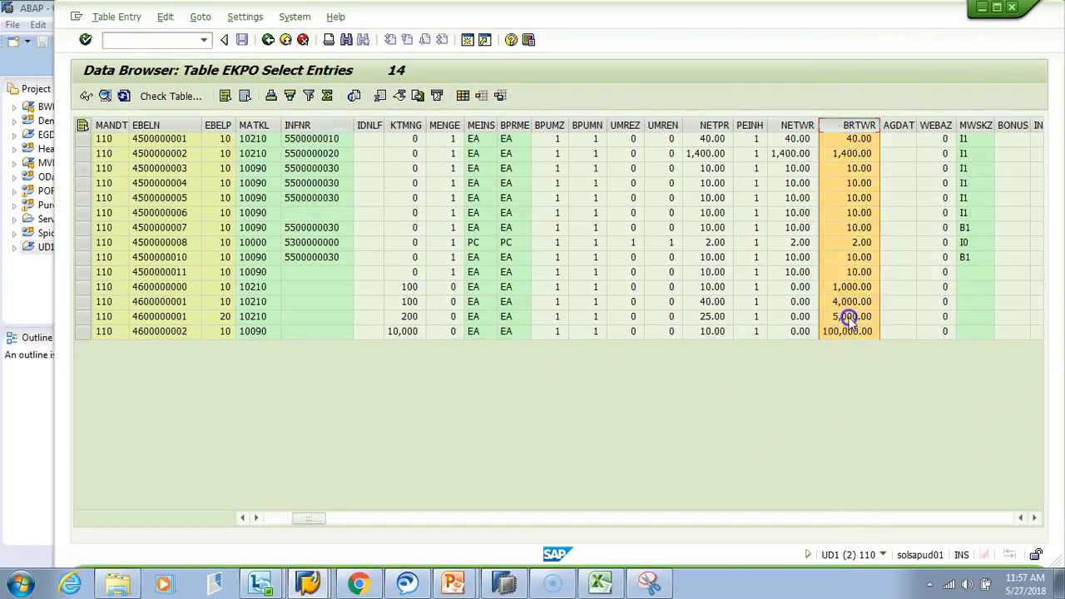
{"action": "left_click", "coordinate": [848, 331]}
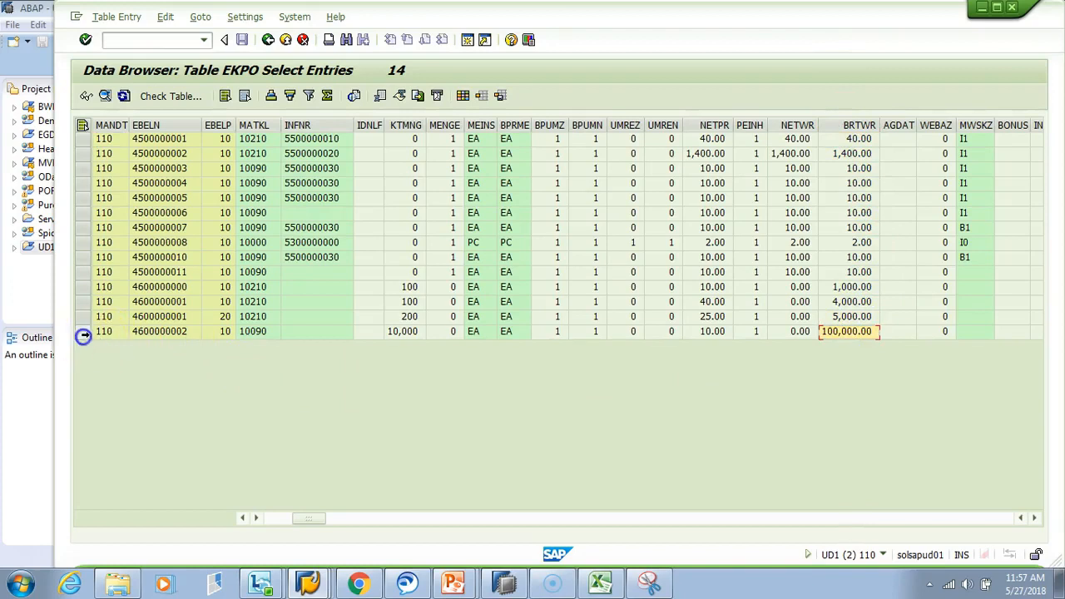
{"action": "left_click", "coordinate": [103, 332]}
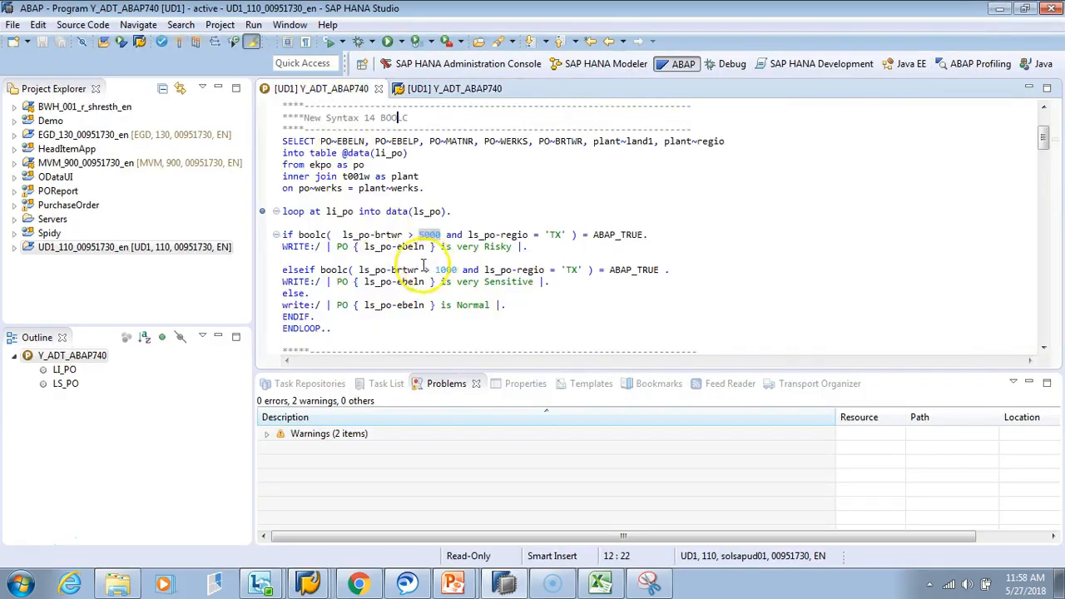
{"action": "left_click", "coordinate": [318, 234]}
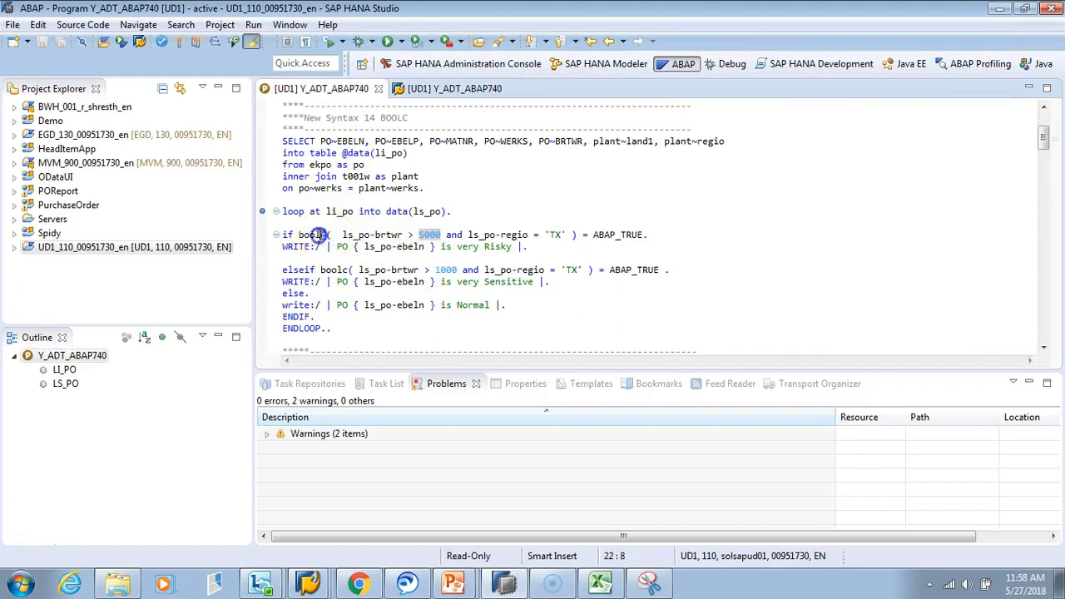